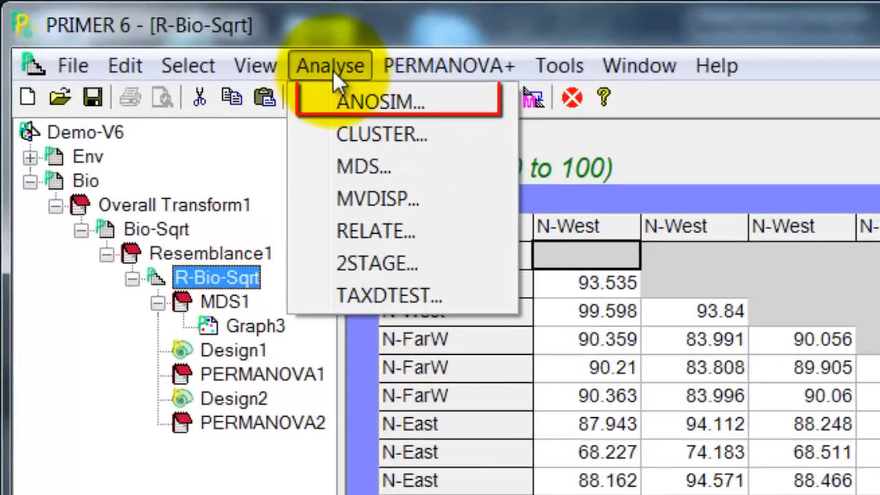
mouse_move(378, 101)
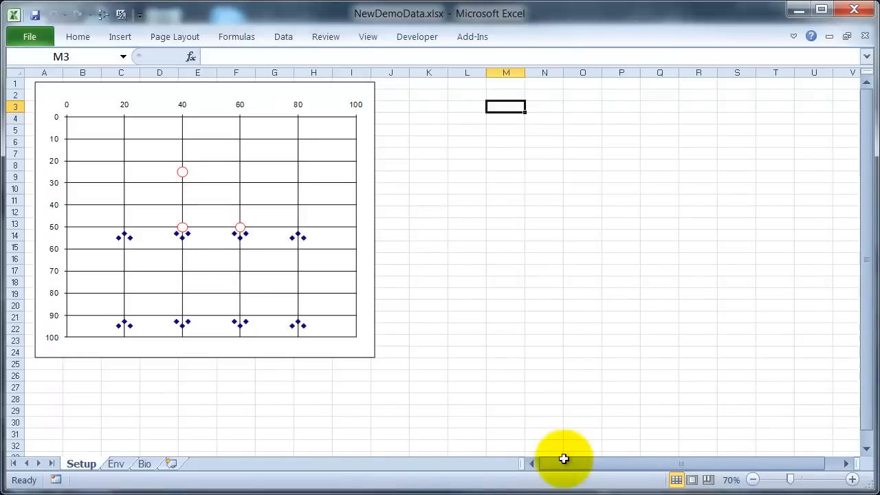
mouse_move(555, 402)
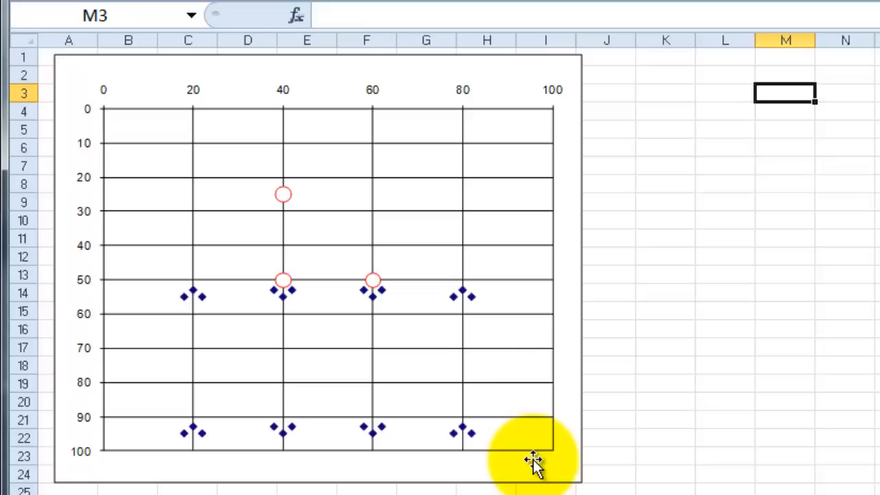
mouse_move(539, 228)
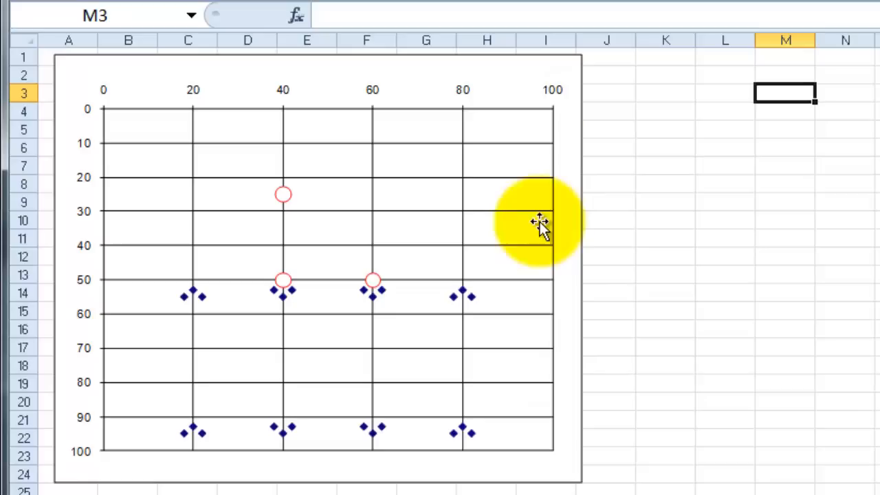
mouse_move(525, 424)
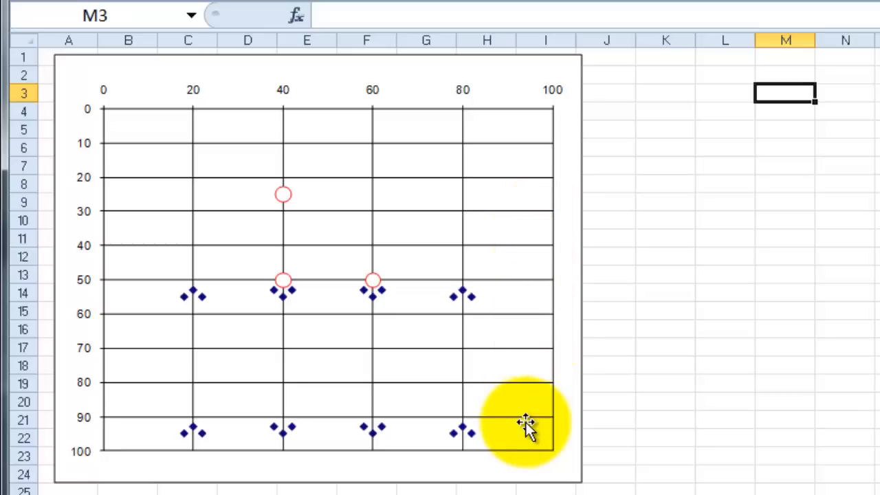
mouse_move(278, 218)
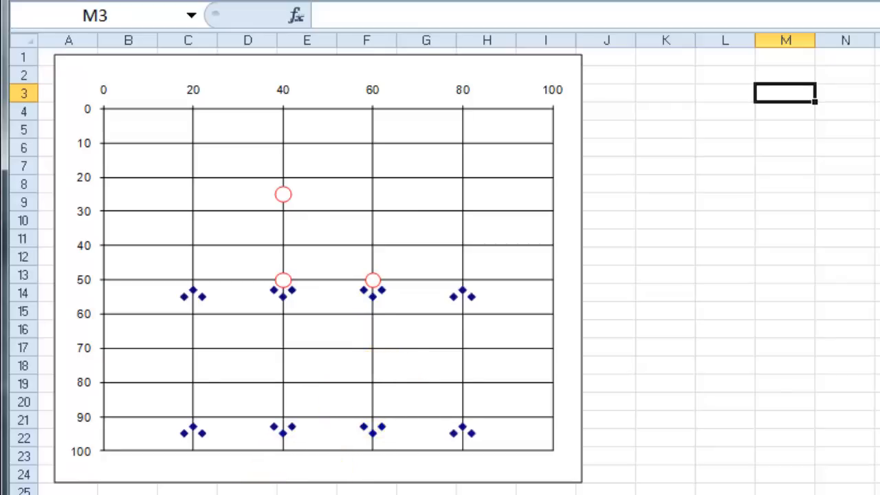
- Review the Env, Bio and Setup sheets of the NewDemoData workbook for the Zone and Loc layout
click(121, 476)
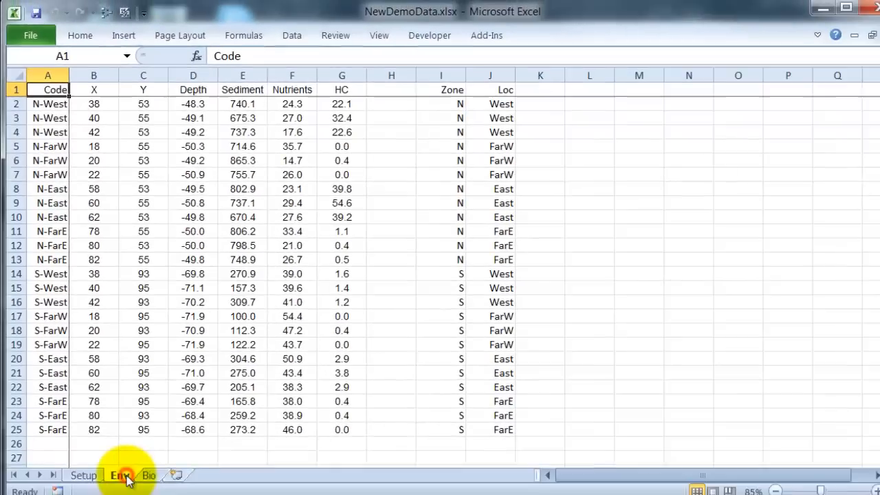
click(119, 475)
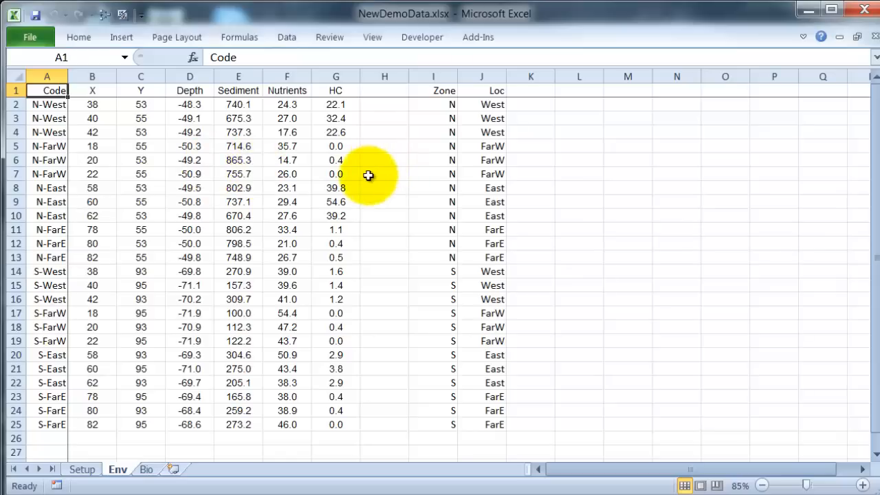
click(146, 469)
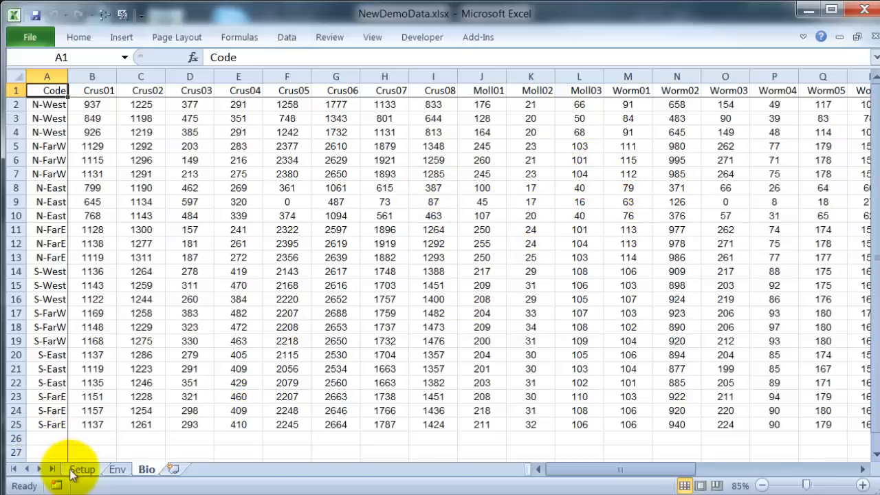
click(82, 469)
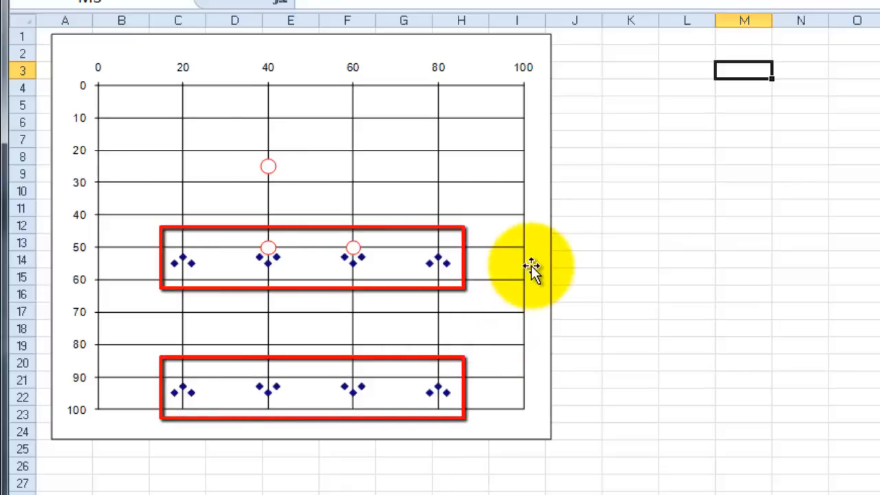
mouse_move(547, 401)
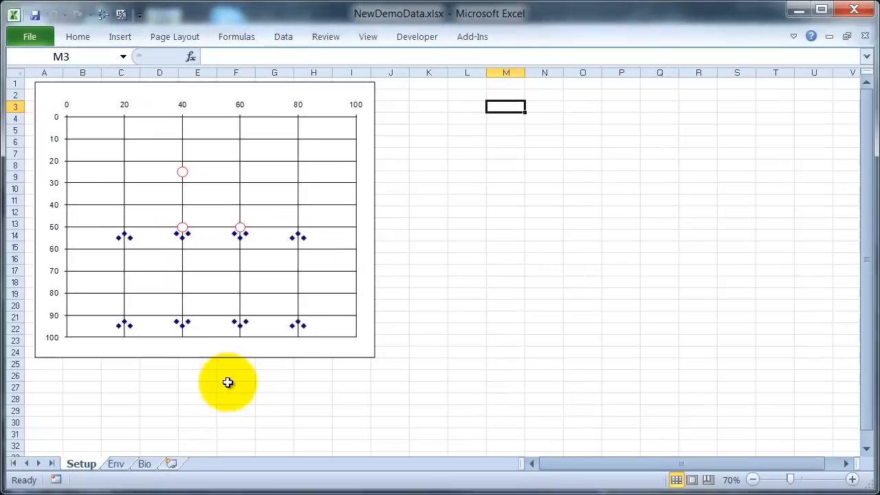
mouse_move(126, 465)
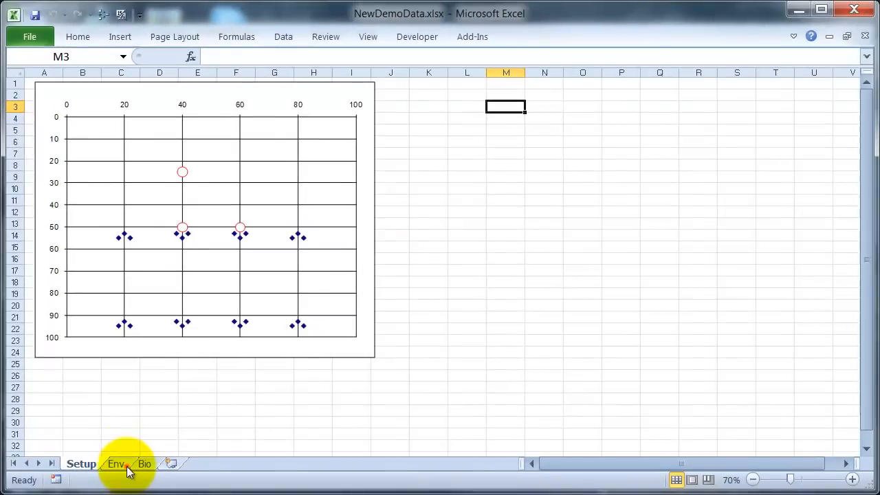
click(116, 463)
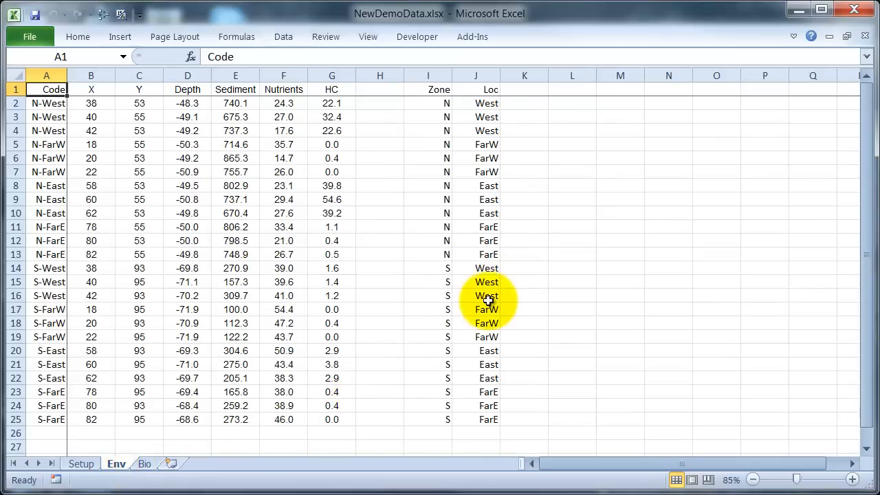
mouse_move(562, 261)
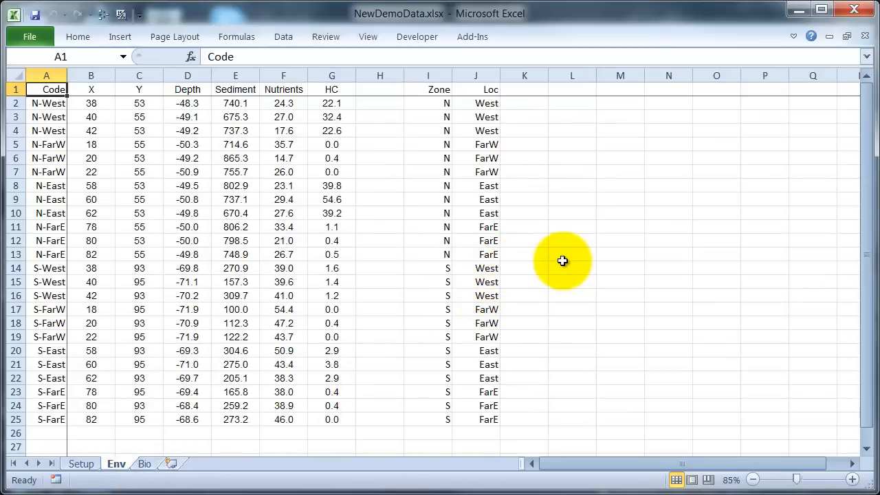
click(525, 255)
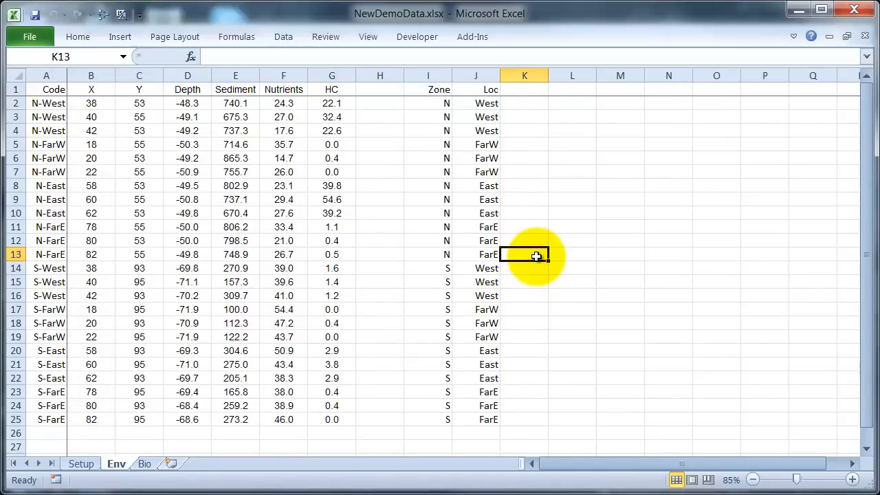
mouse_move(542, 248)
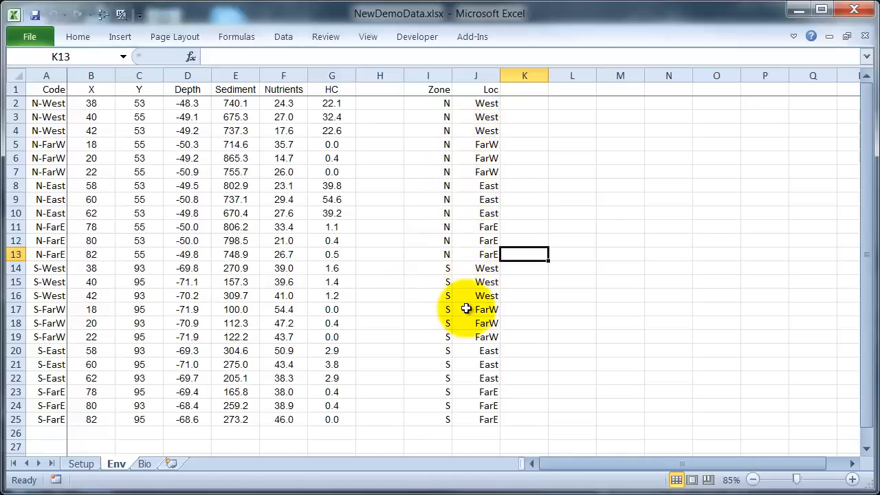
mouse_move(217, 439)
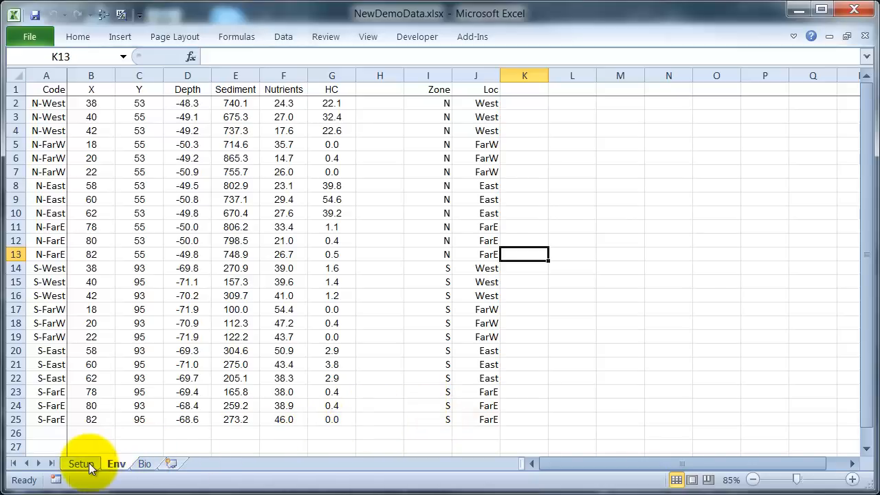
click(80, 463)
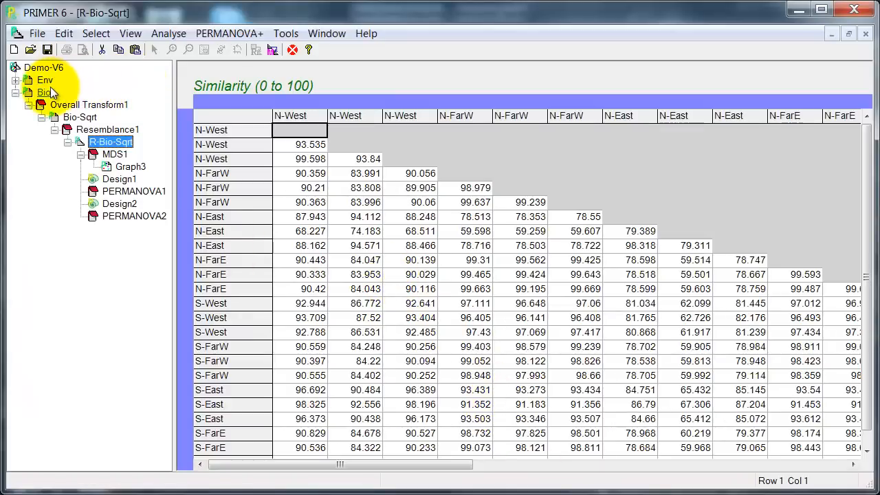
- Revisit the Bio abundance data, R-Bio-Sqrt similarity matrix and MDS plot in the PRIMER workspace
click(44, 92)
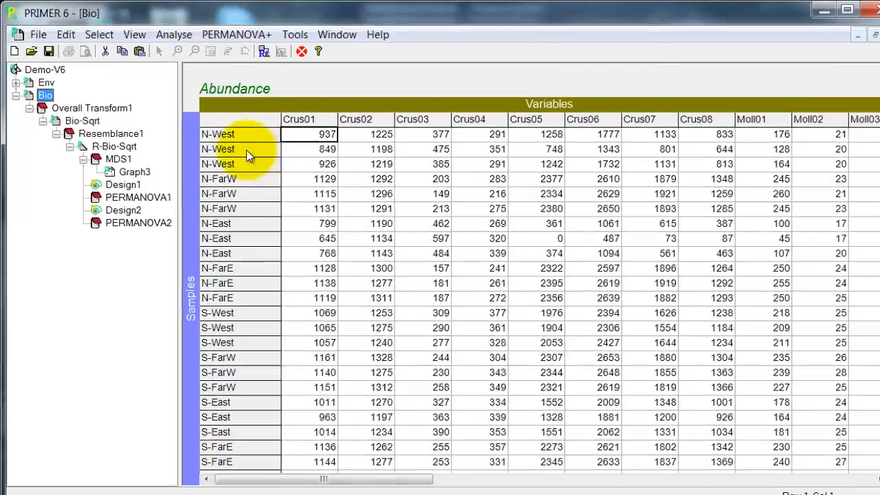
double_click(116, 146)
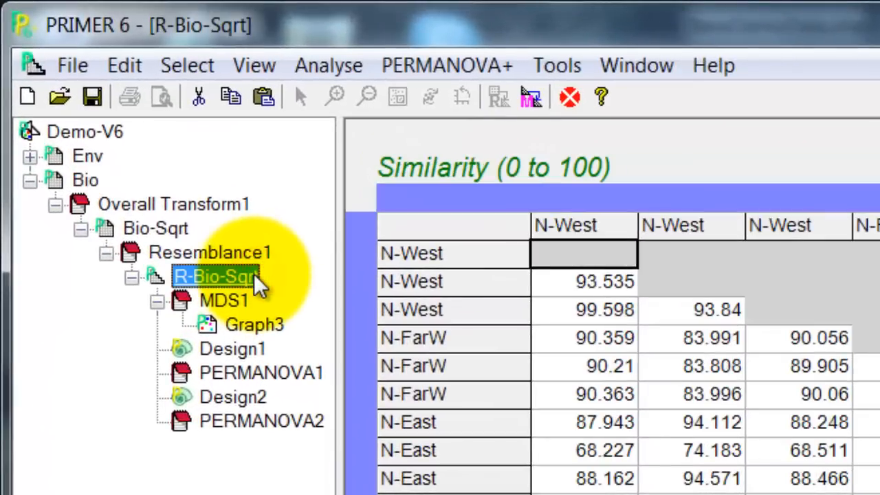
mouse_move(155, 228)
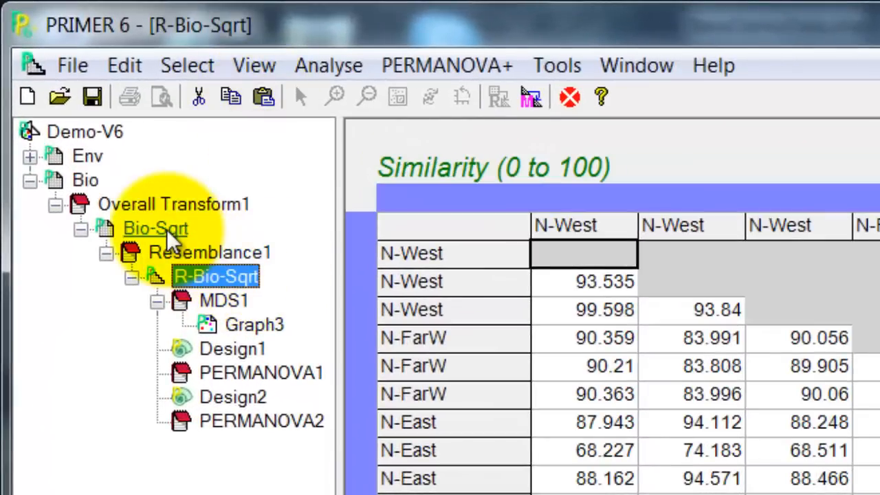
click(155, 228)
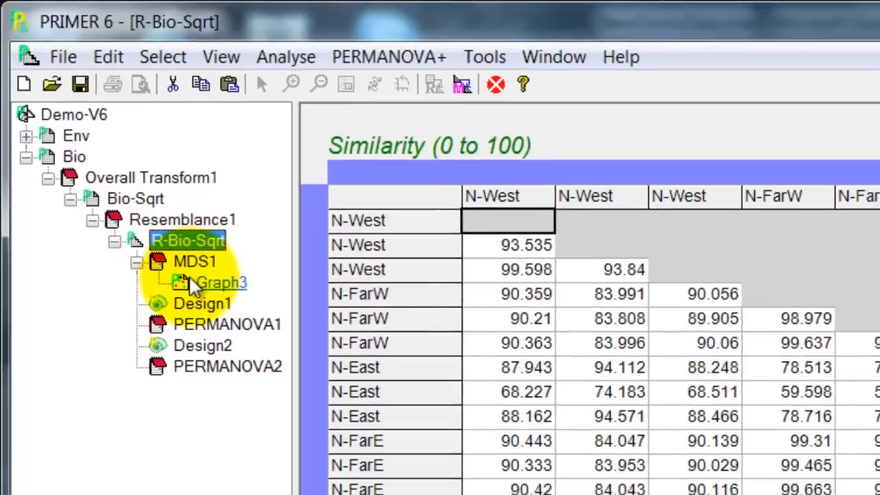
double_click(221, 282)
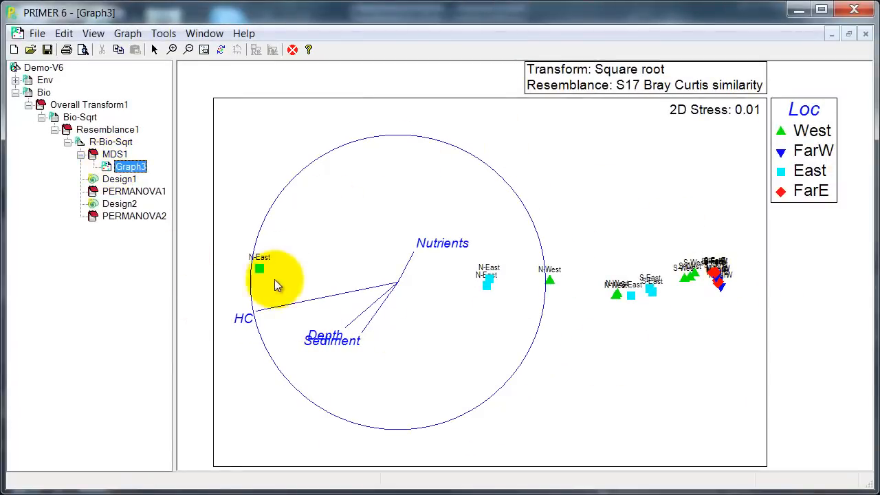
mouse_move(456, 270)
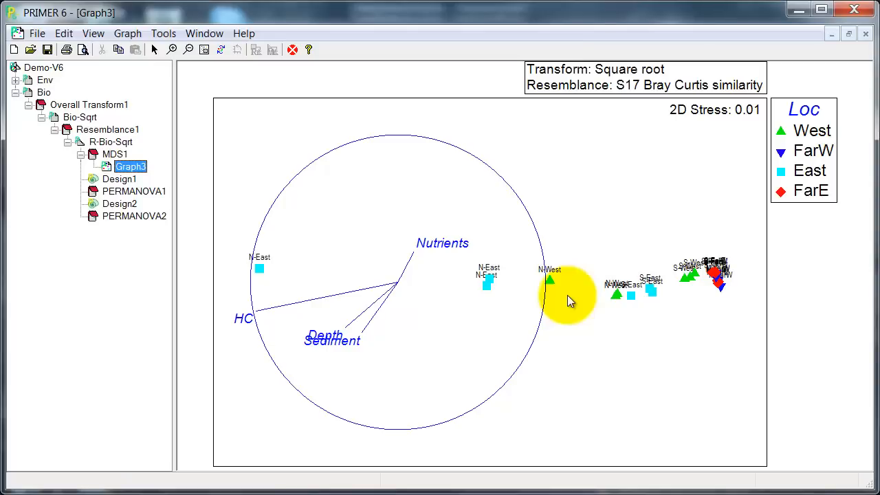
double_click(110, 141)
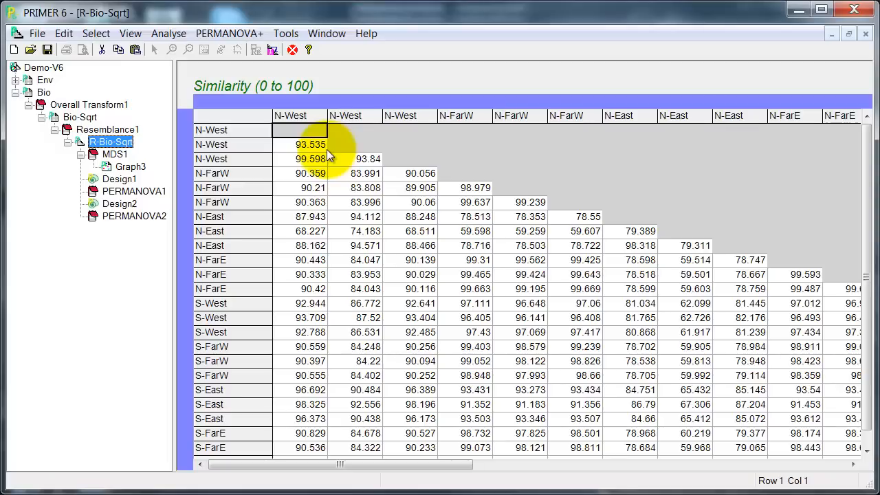
mouse_move(319, 159)
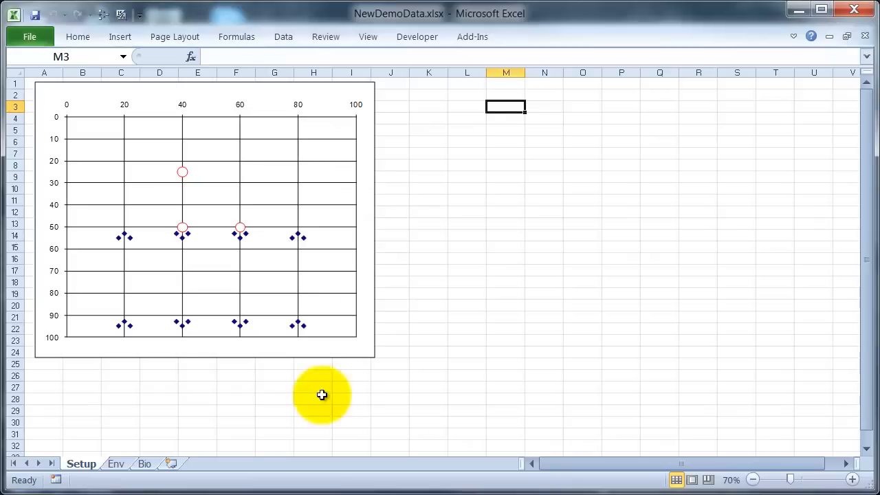
mouse_move(148, 466)
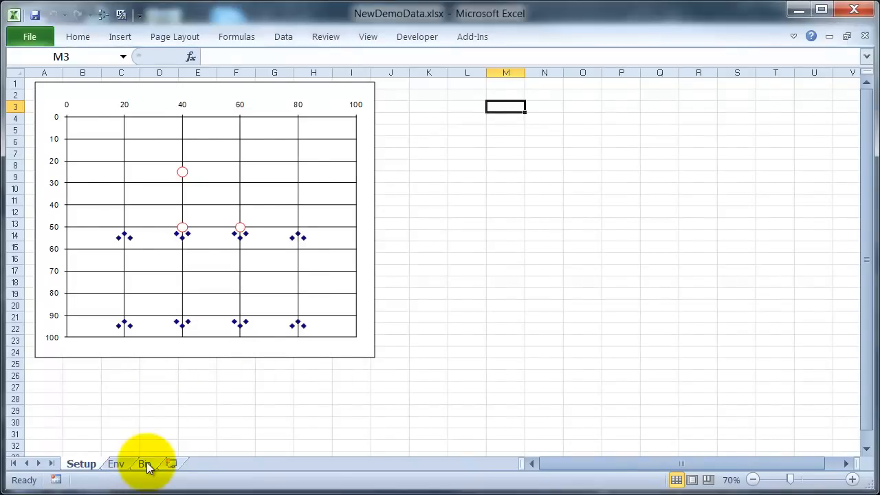
- Show the Bio sheet scrolled right to the Zone and Loc columns beside the worm counts
click(144, 464)
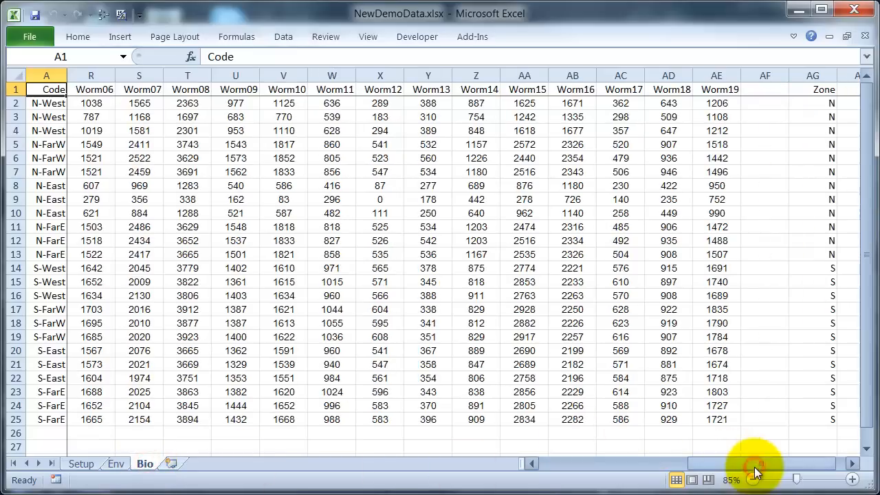
click(851, 463)
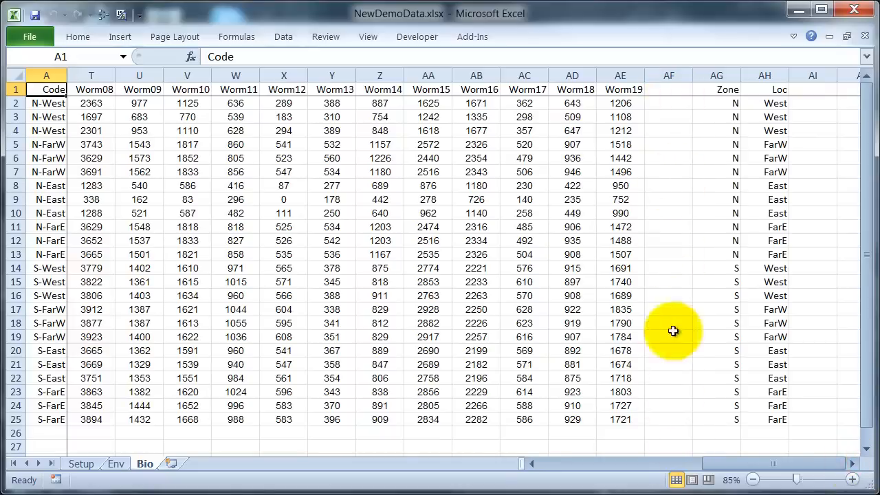
mouse_move(731, 359)
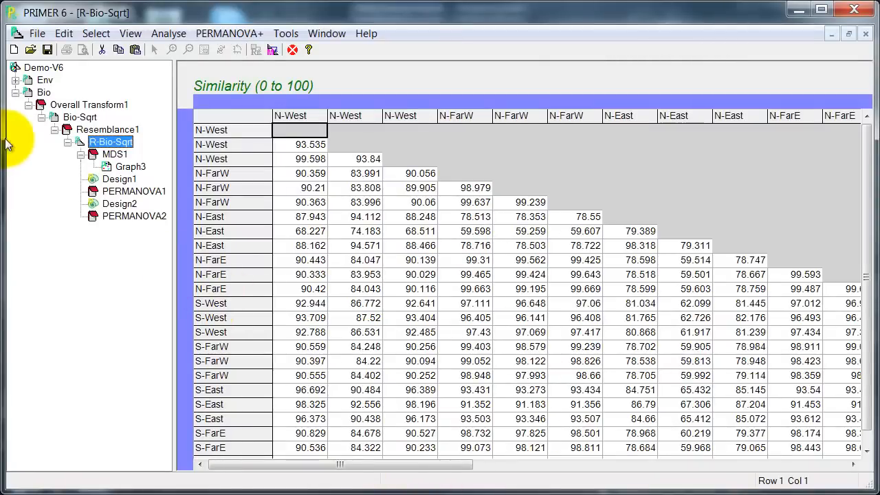
- Run a one-way ANOSIM on Zone (levels N and S) with 999 permutations, leaving the levels unchanged
click(167, 33)
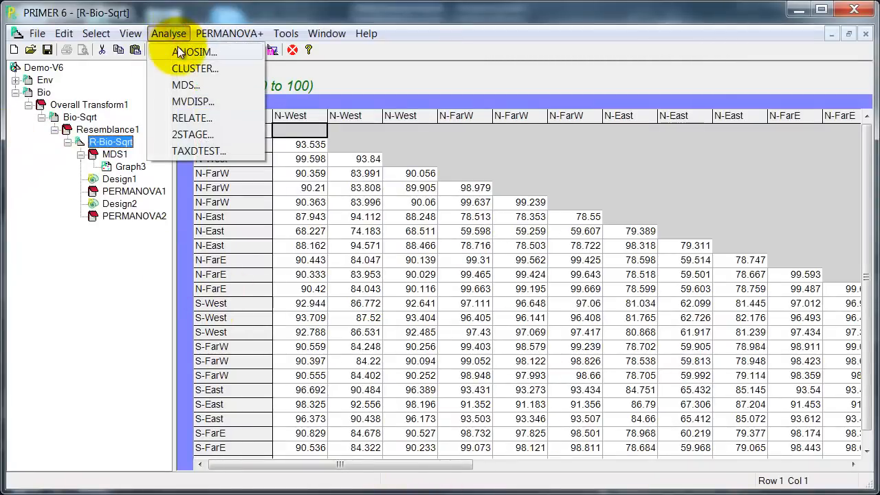
click(192, 52)
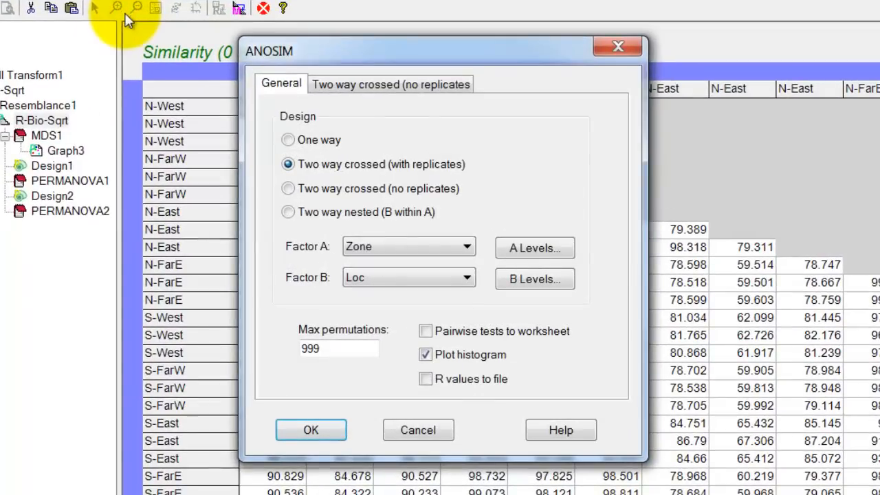
mouse_move(355, 151)
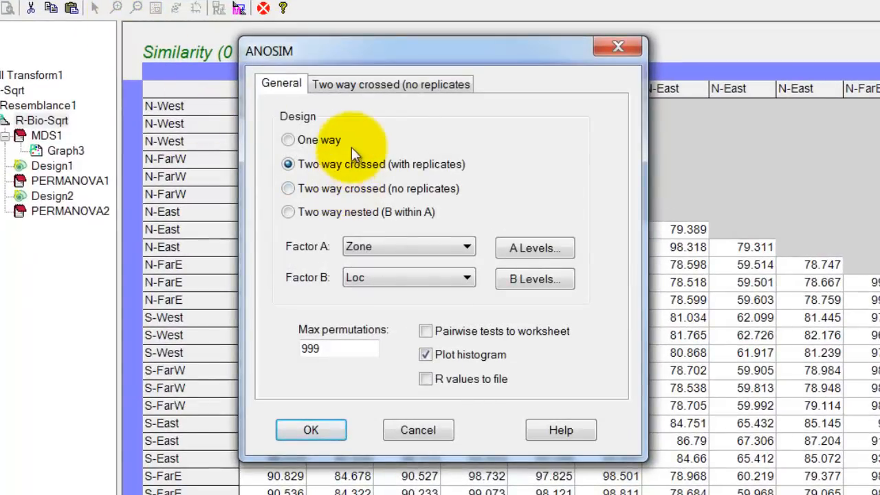
click(289, 140)
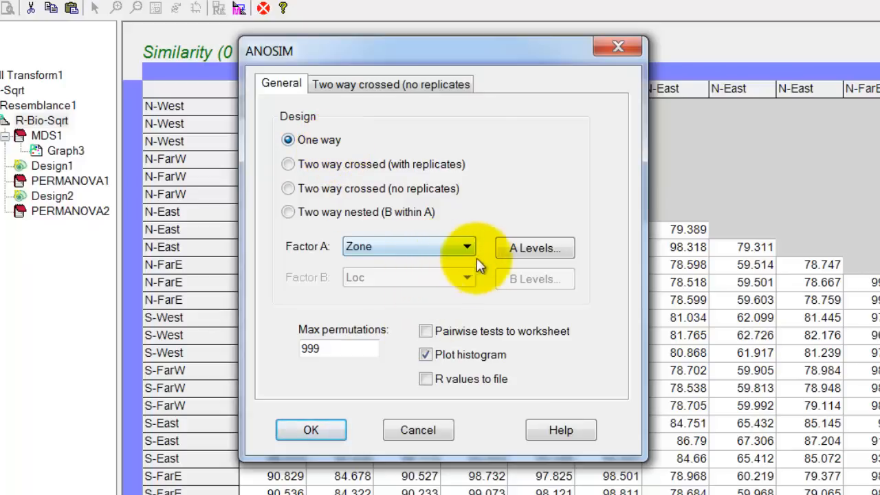
click(533, 247)
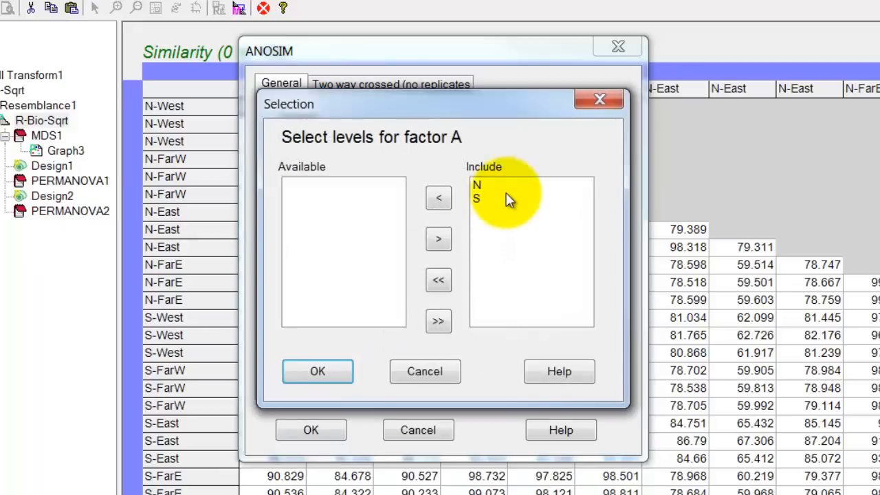
mouse_move(514, 177)
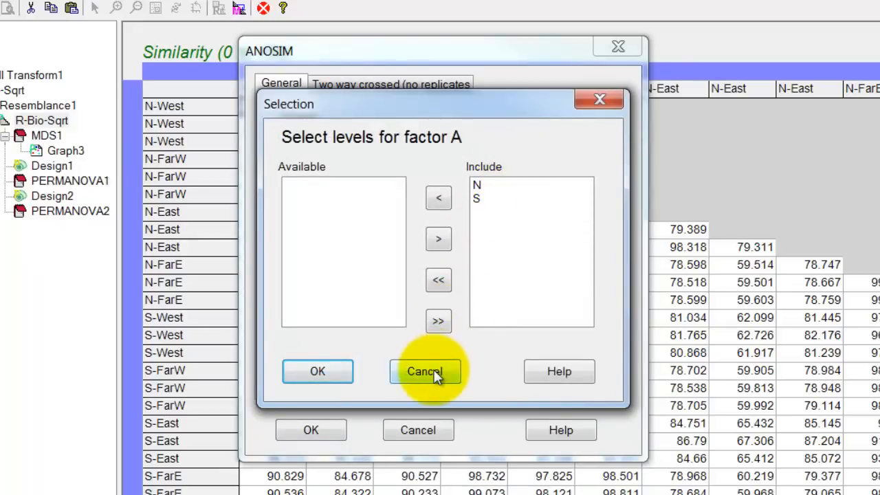
click(424, 371)
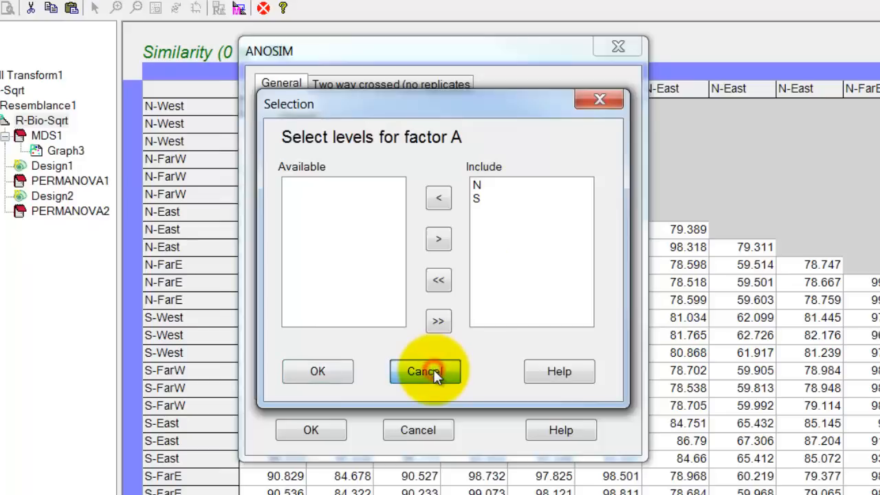
click(424, 371)
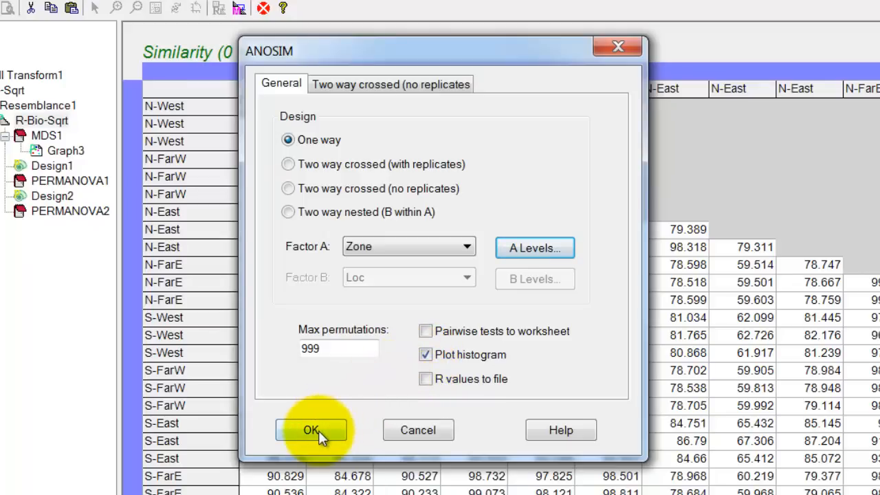
click(311, 428)
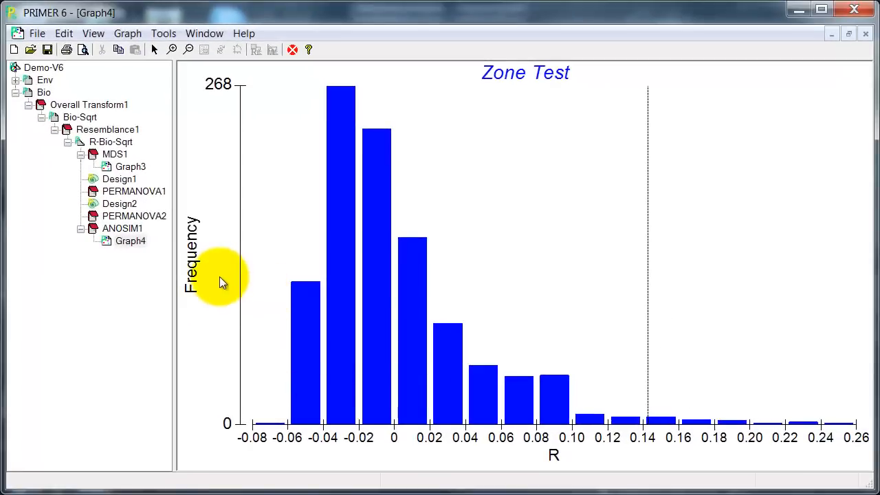
mouse_move(550, 474)
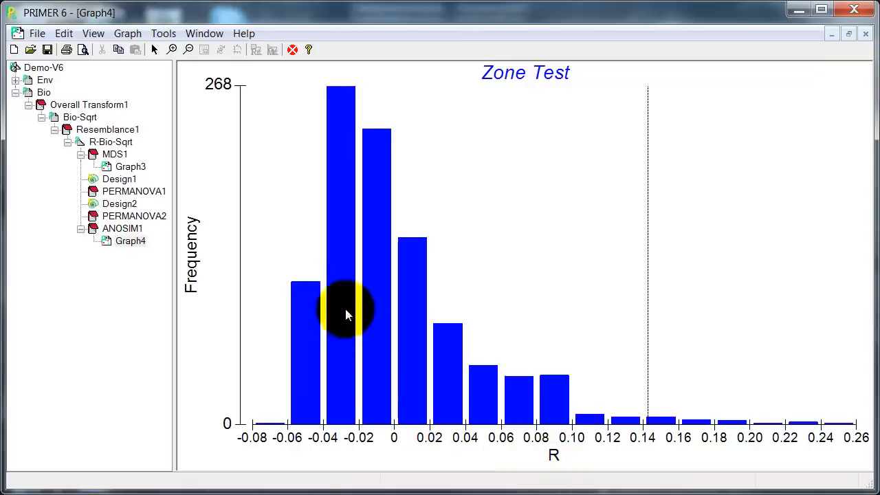
- Compare the Zone Test histogram of permuted R values with the MDS plot, then show the ANOSIM1 text results
double_click(129, 167)
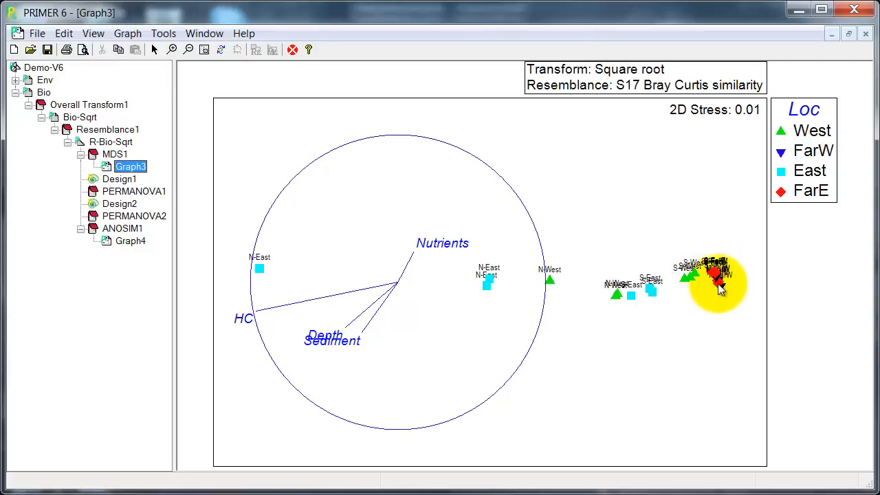
mouse_move(610, 419)
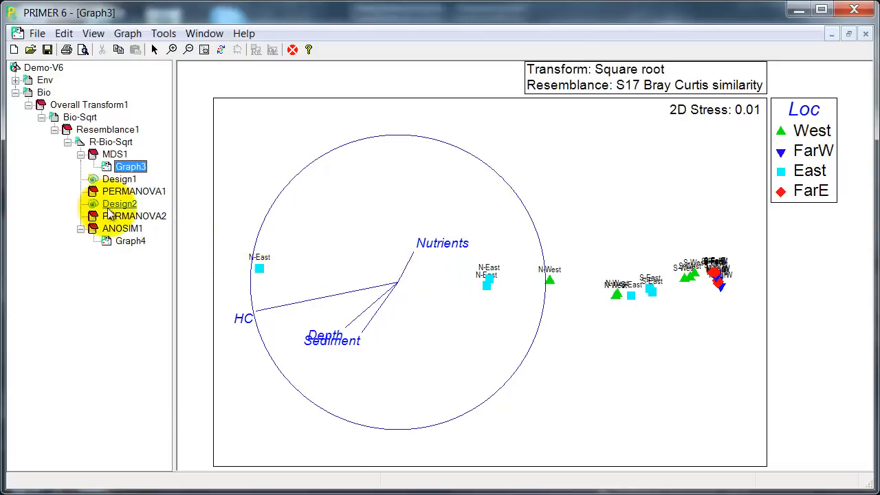
double_click(130, 241)
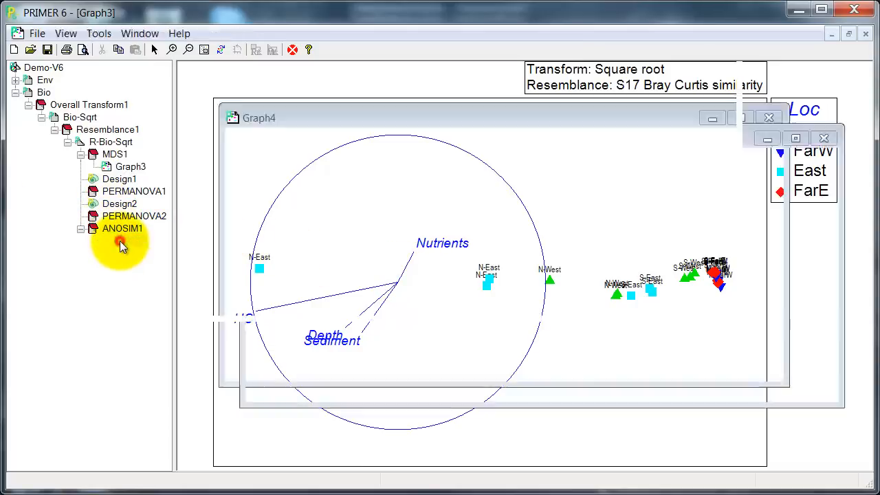
double_click(131, 242)
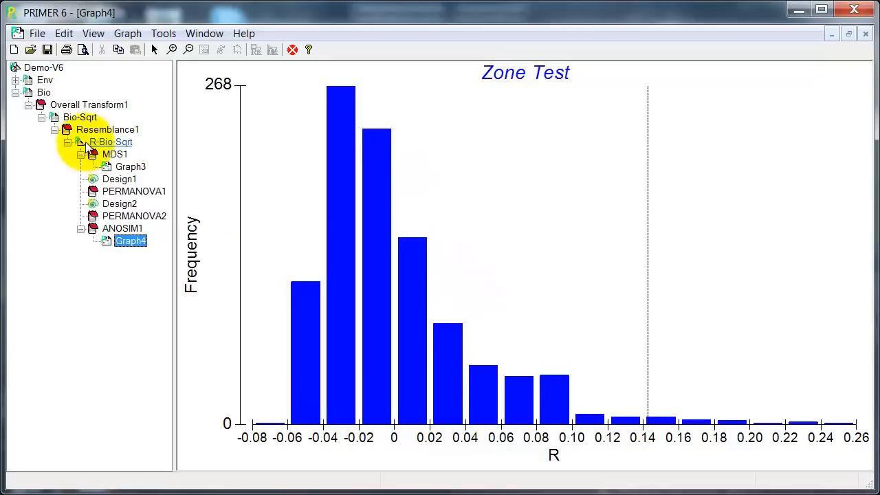
click(131, 166)
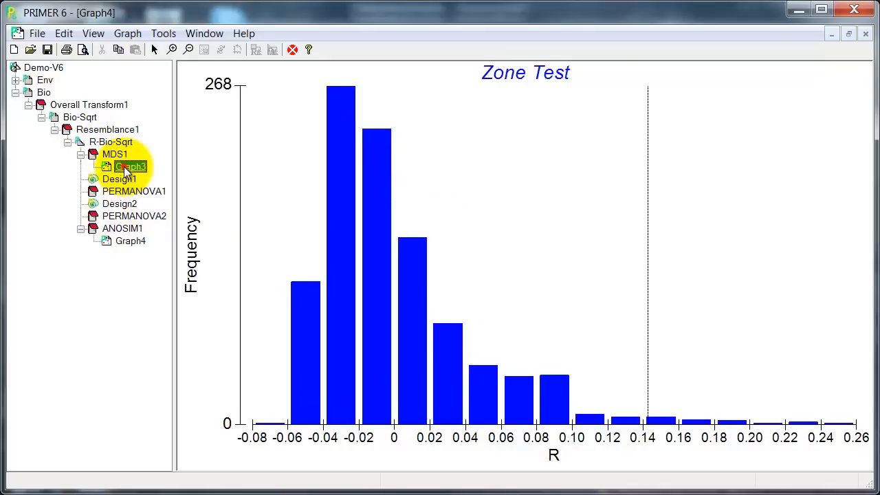
double_click(130, 166)
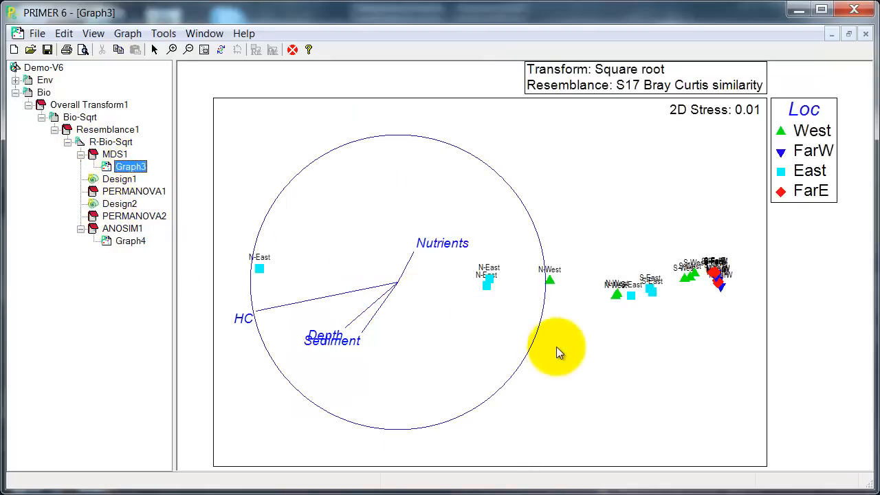
mouse_move(701, 259)
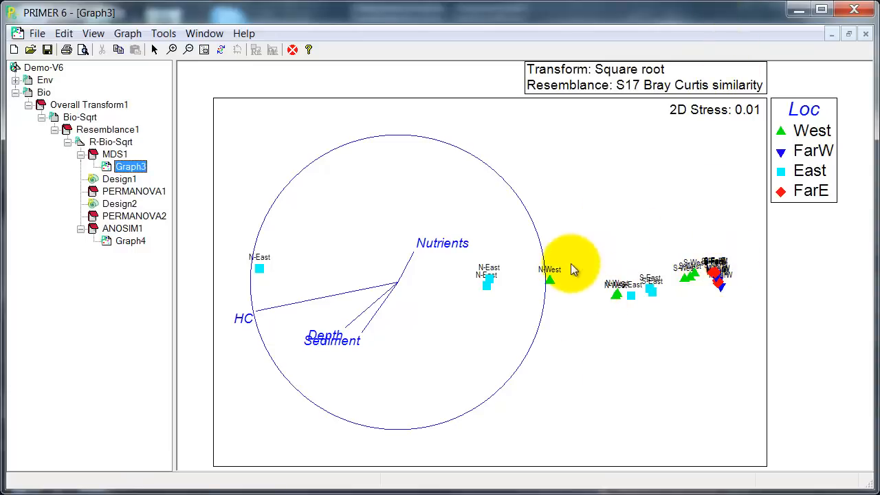
mouse_move(588, 247)
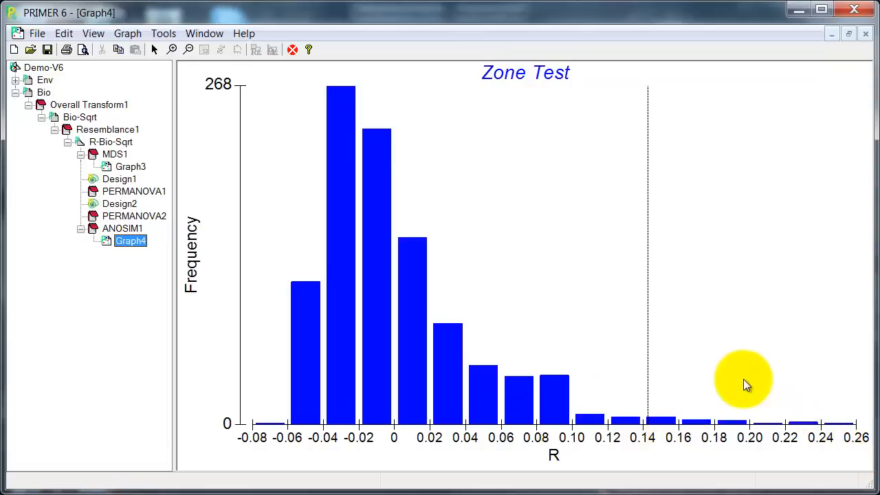
mouse_move(635, 213)
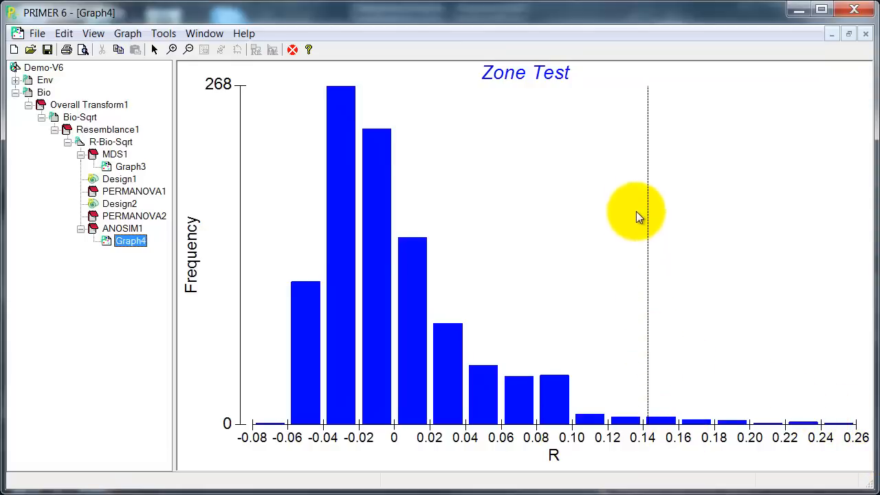
mouse_move(646, 275)
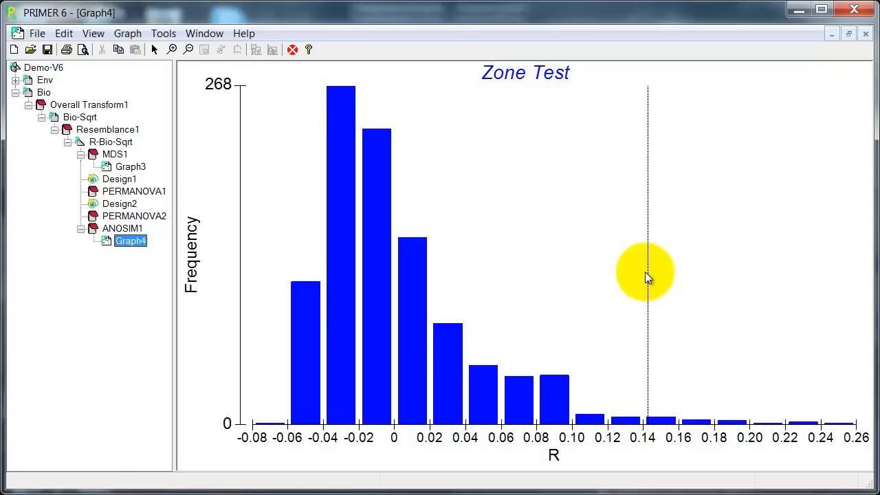
click(122, 228)
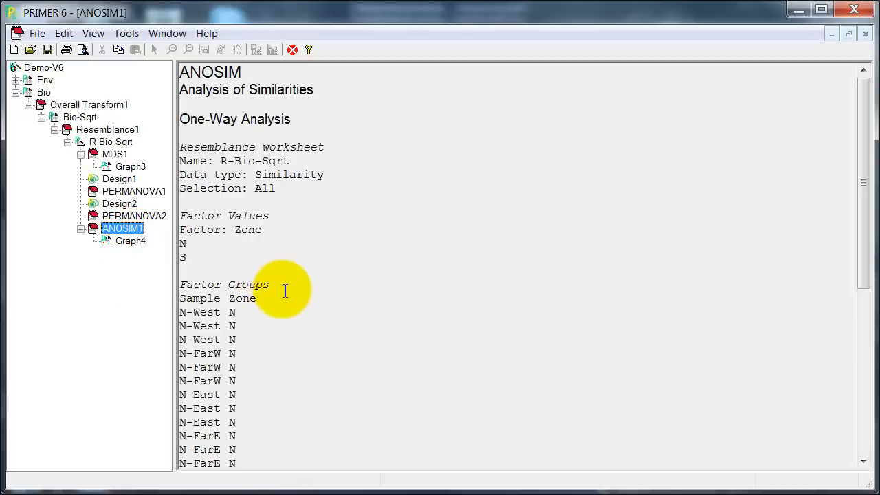
- Scroll through the factor groups of the one-way Zone ANOSIM report
scroll(down, 3)
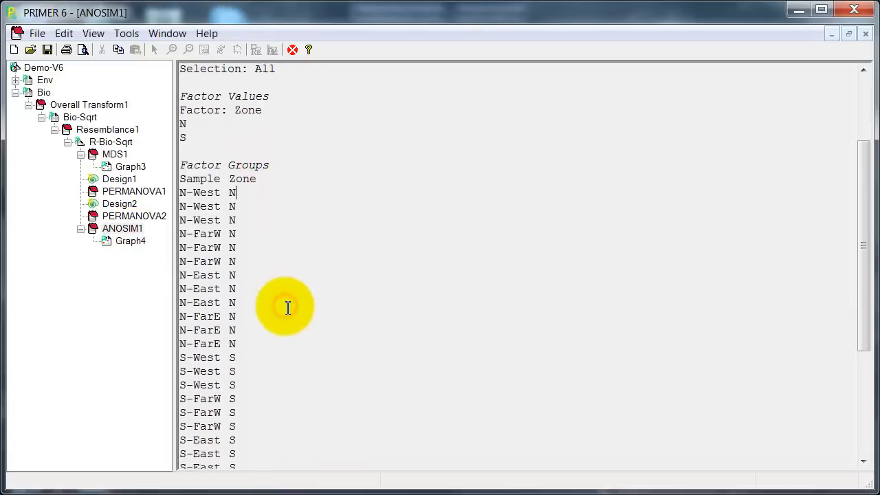
scroll(down, 3)
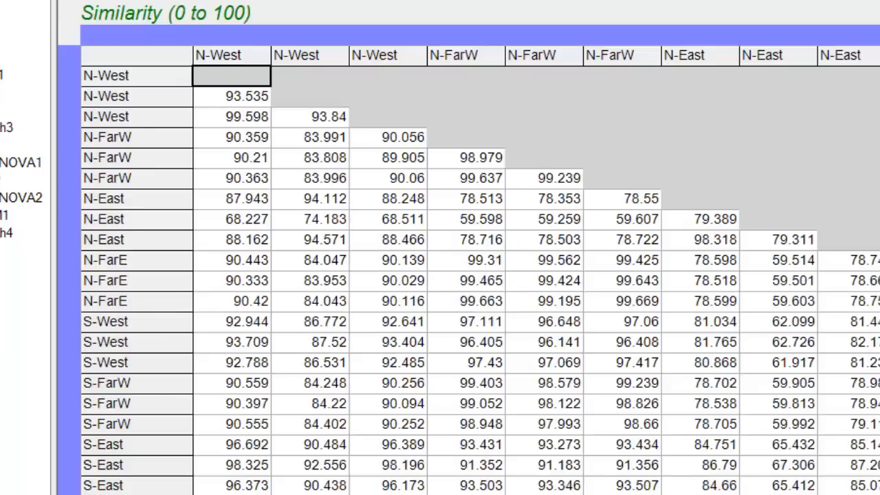
- Run a one-way ANOSIM with Loc as factor A and show the ANOSIM2 text results
click(158, 25)
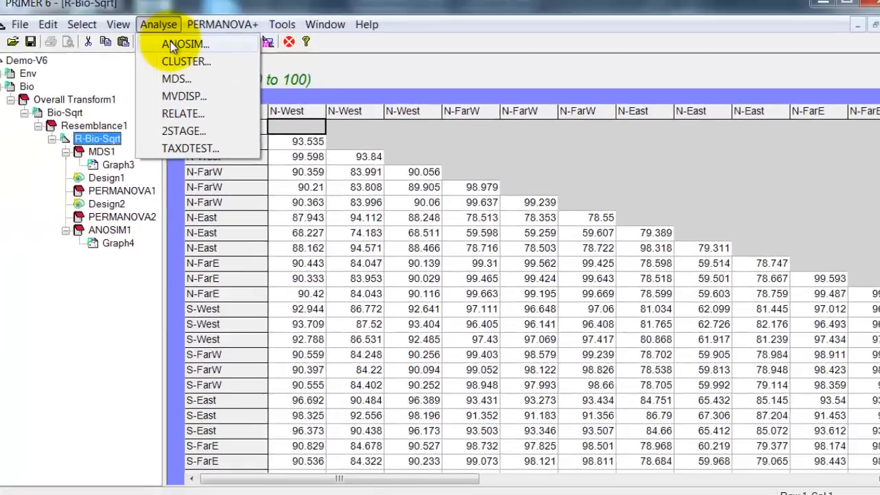
click(184, 44)
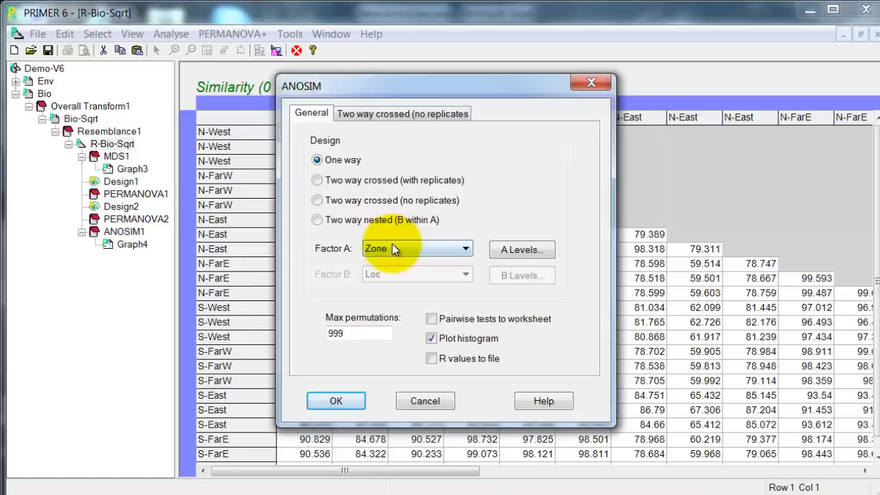
click(465, 247)
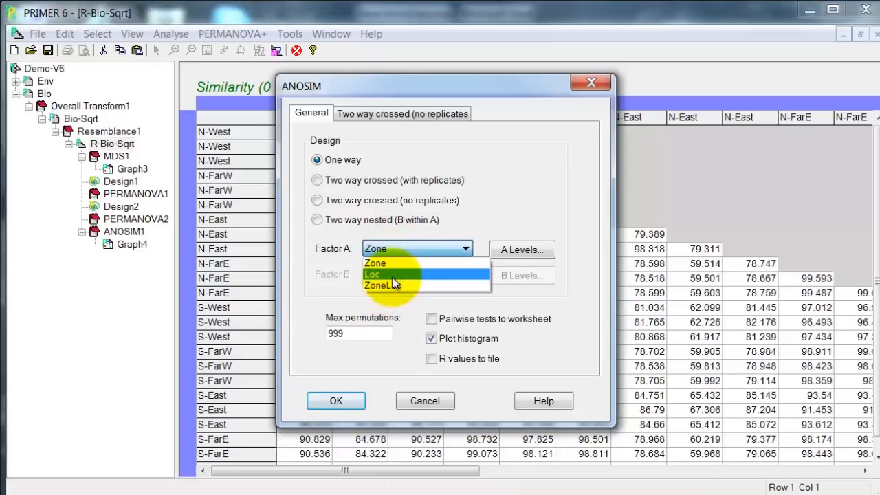
click(374, 275)
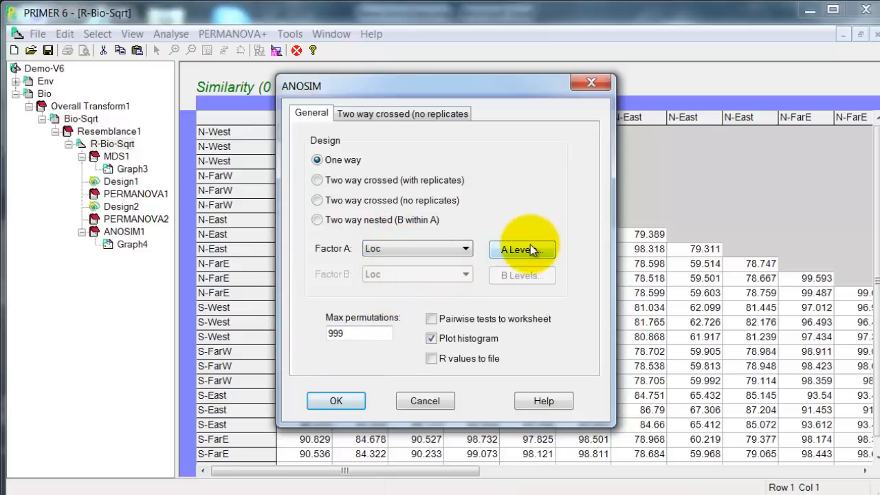
click(523, 250)
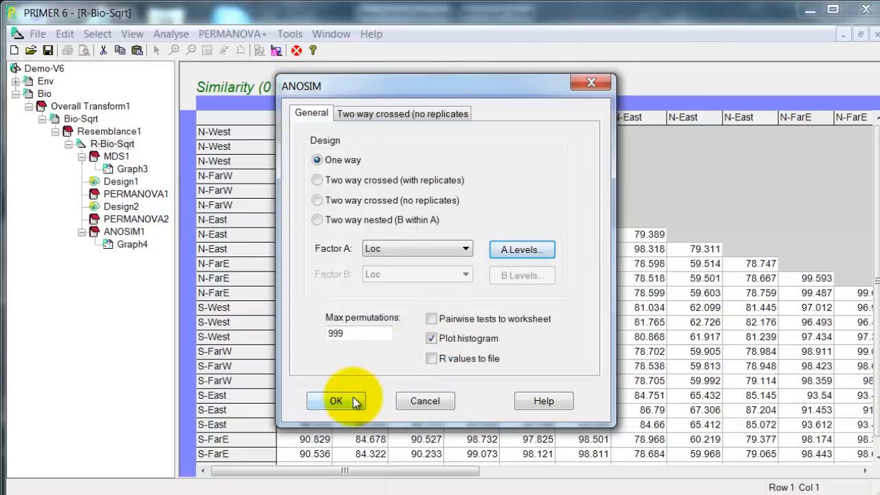
click(335, 401)
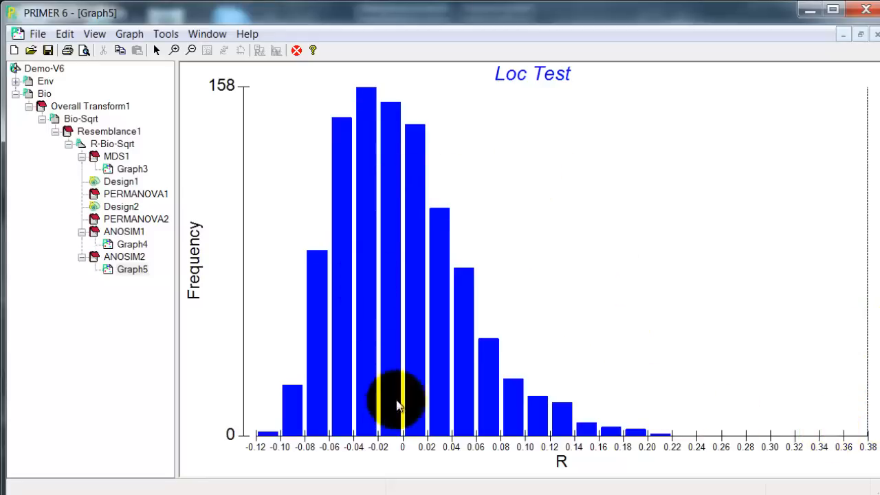
click(124, 257)
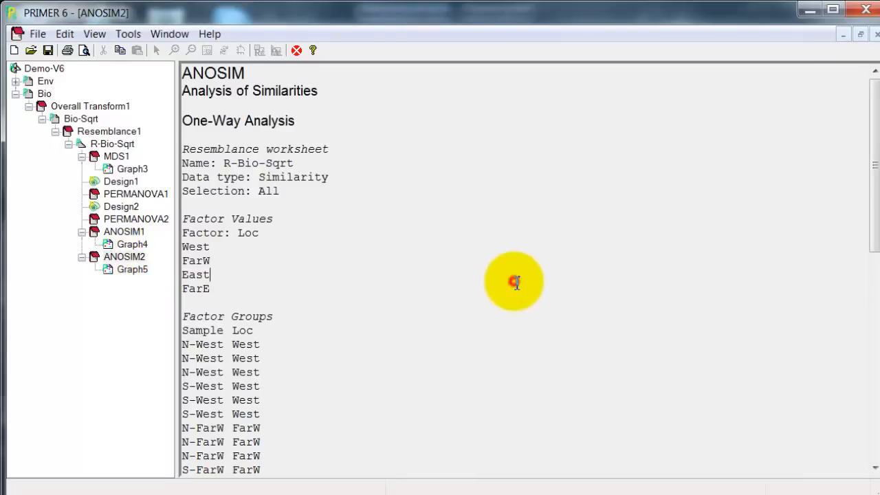
- Scroll the ANOSIM2 report to the Loc global R of 0.379 and pairwise location tests
scroll(down, 3)
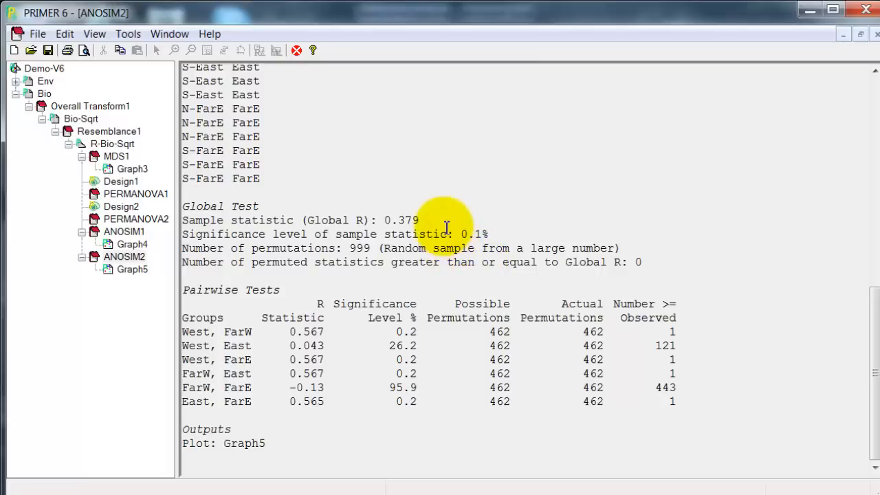
mouse_move(444, 275)
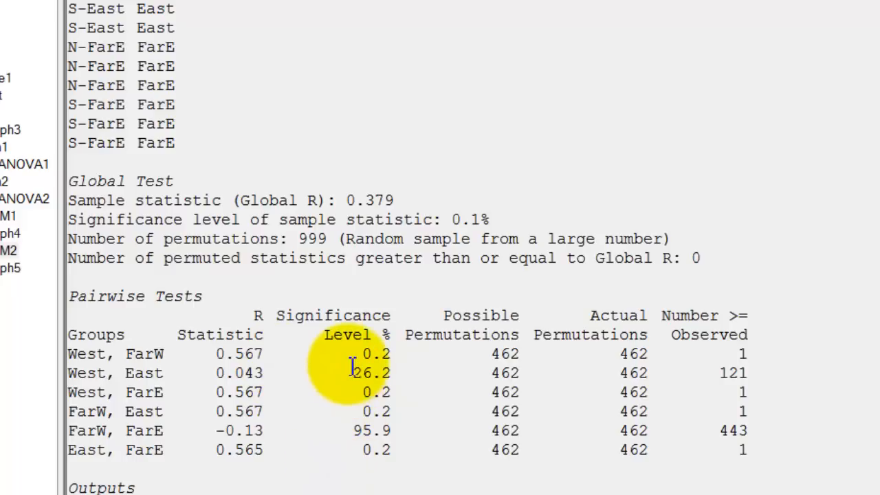
mouse_move(330, 337)
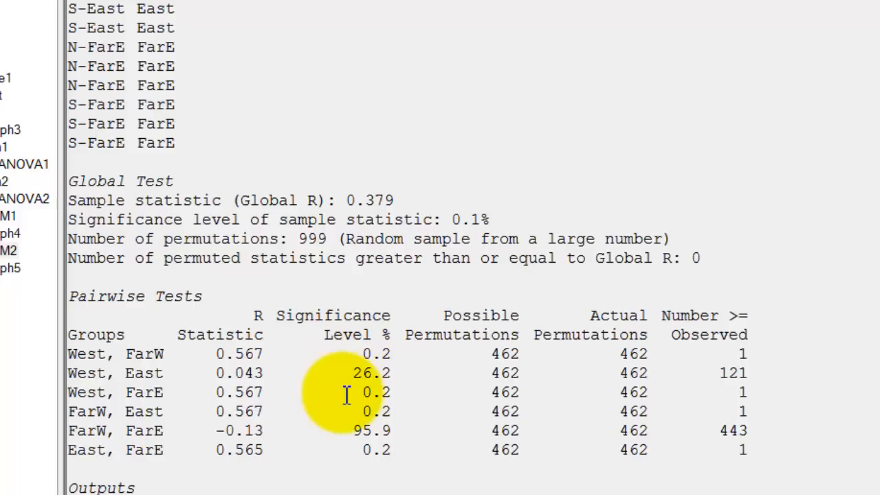
mouse_move(344, 405)
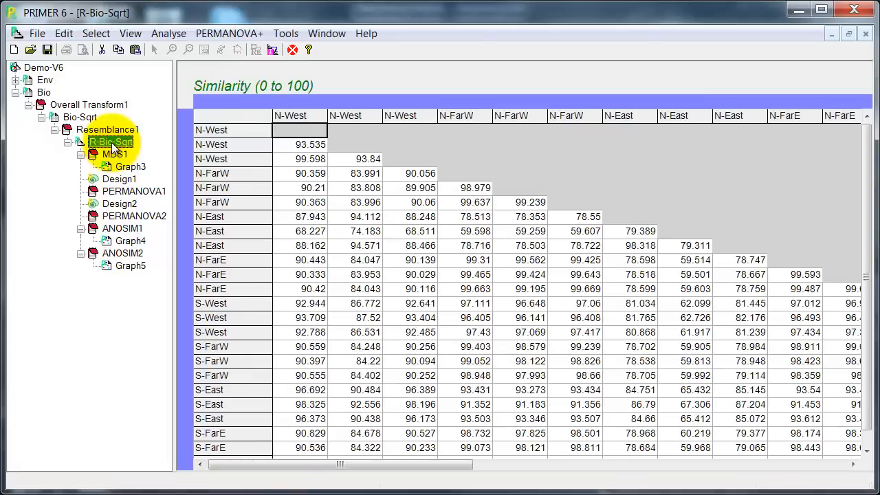
click(299, 130)
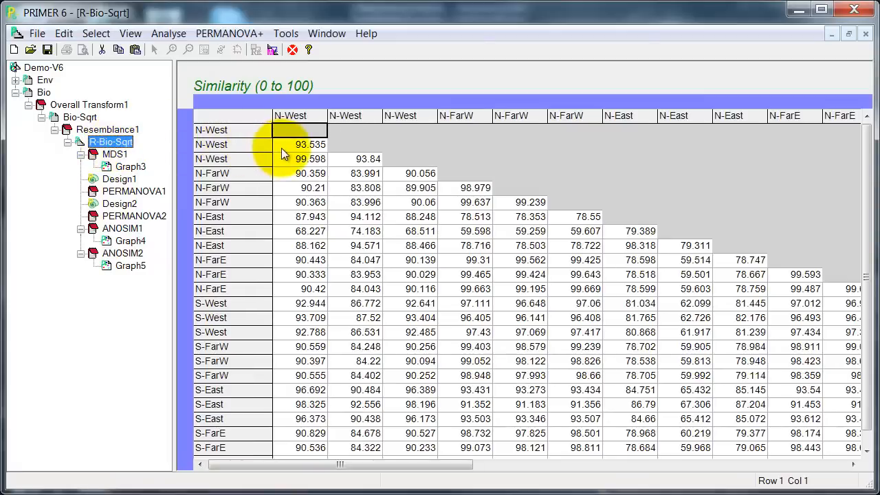
double_click(129, 167)
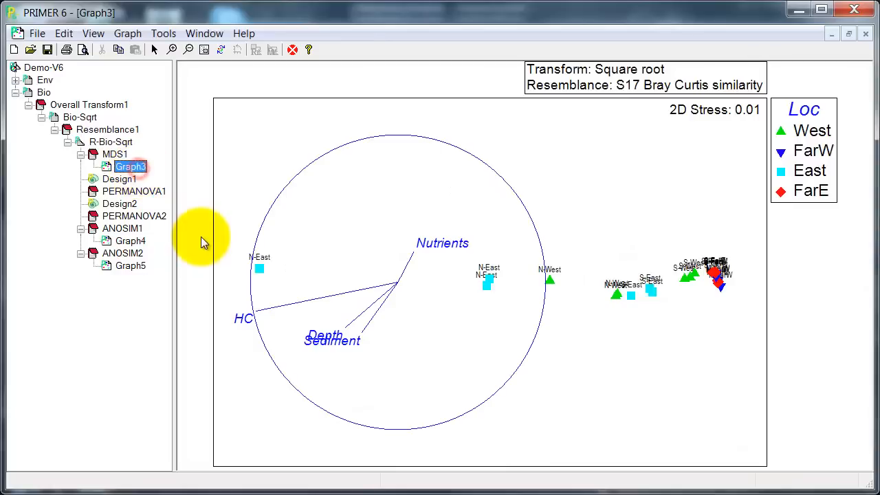
mouse_move(261, 244)
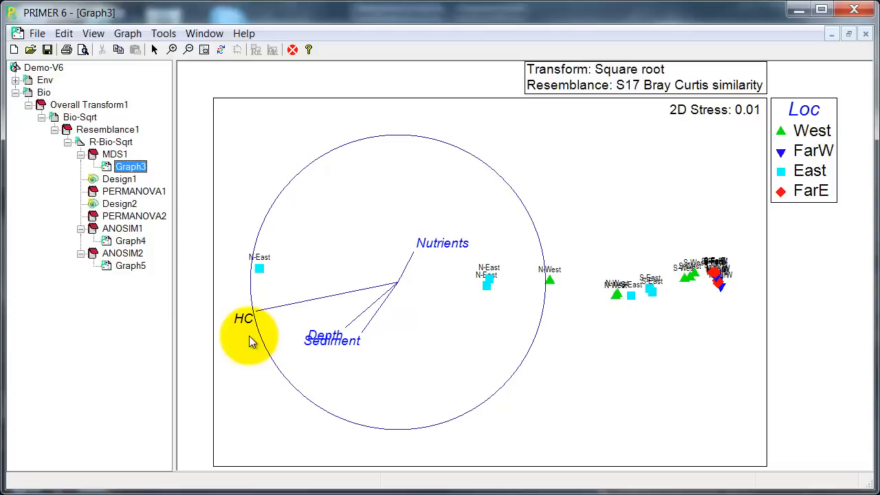
mouse_move(786, 162)
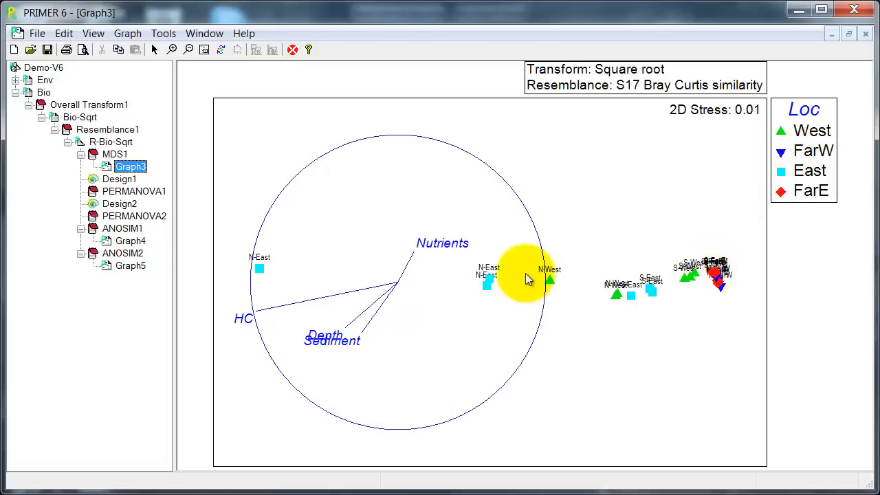
mouse_move(509, 250)
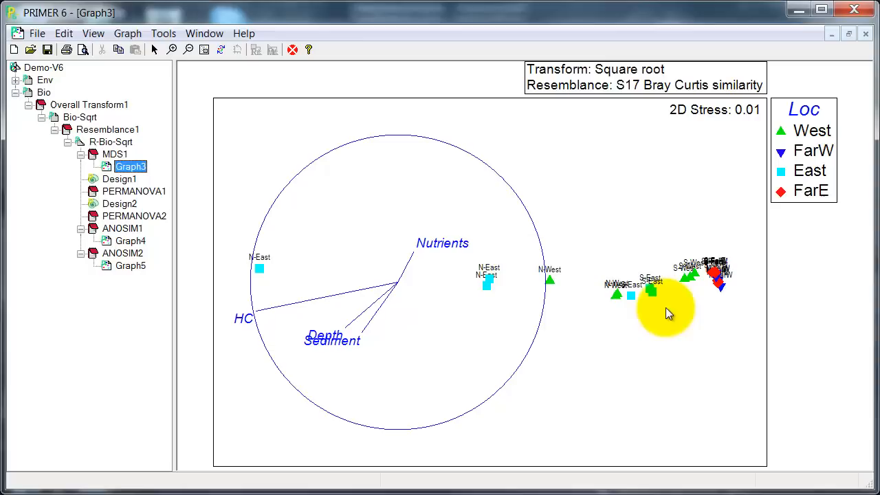
mouse_move(181, 246)
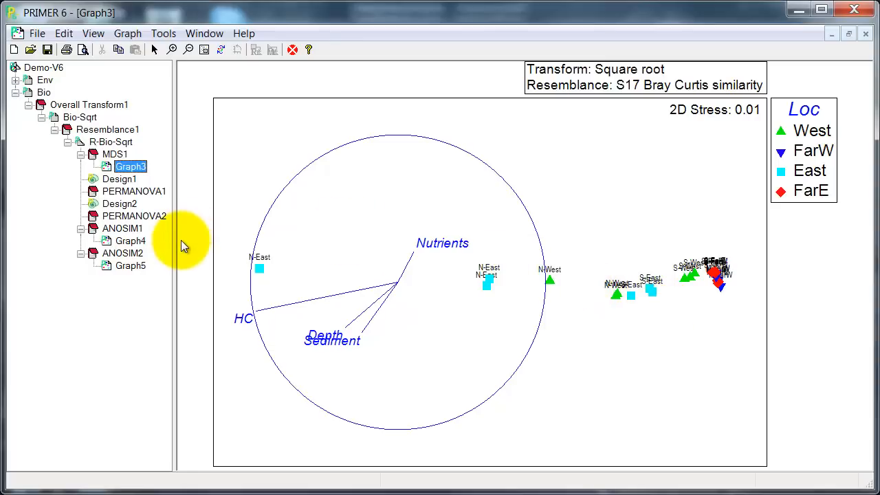
mouse_move(174, 198)
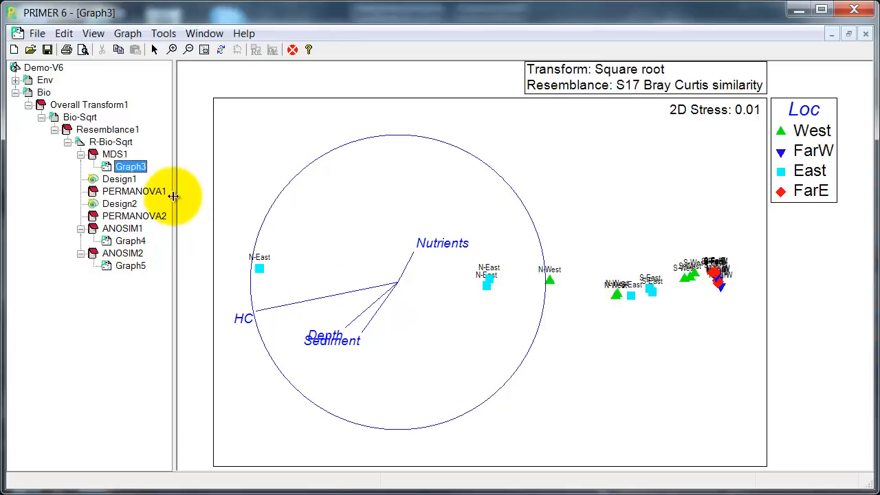
click(110, 142)
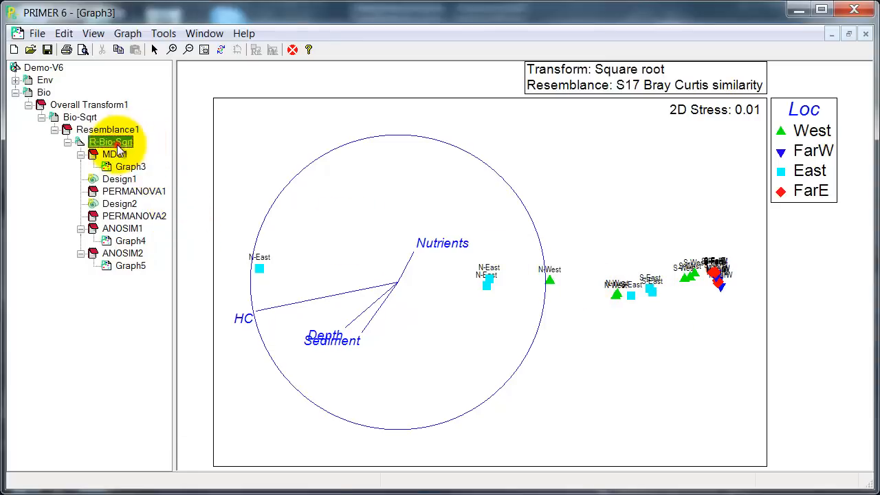
double_click(110, 141)
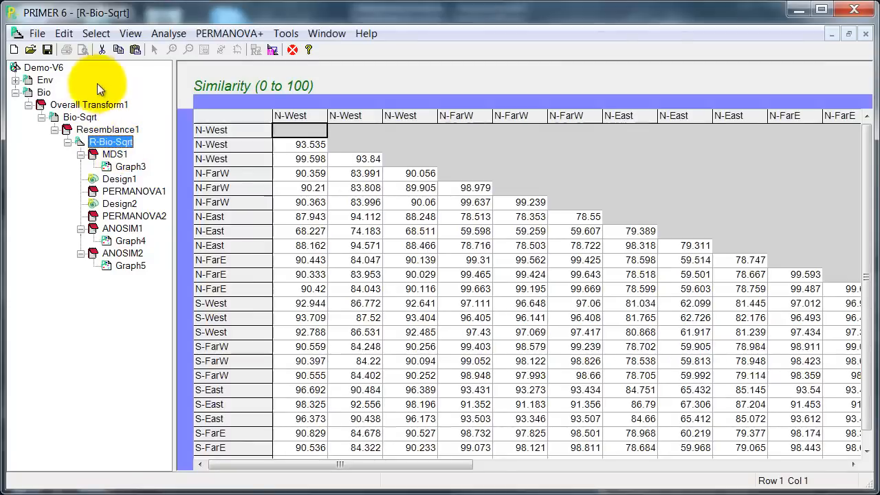
- Set up a two-way crossed ANOSIM with replicates, dismissing the identical-factors warning and setting factor A to Zone
click(167, 33)
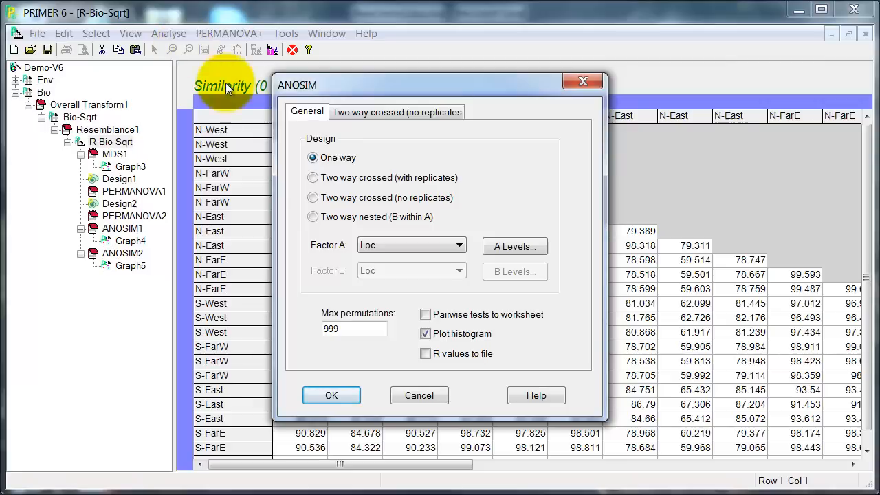
click(313, 177)
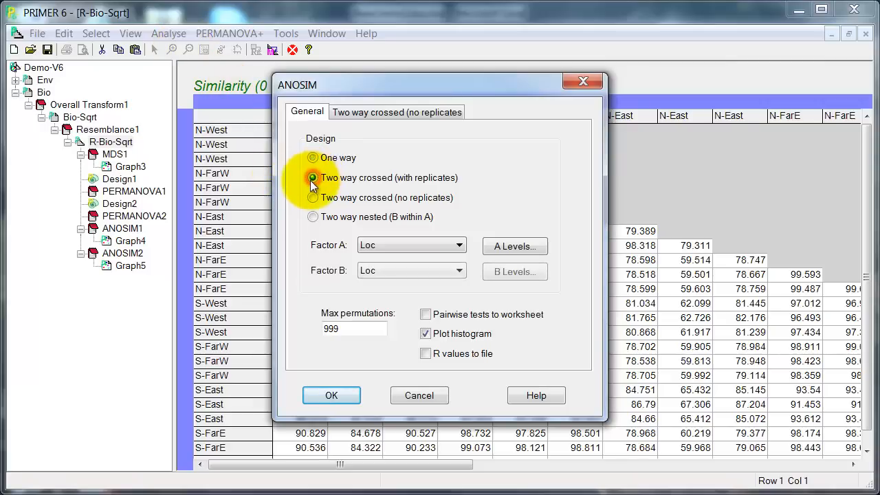
click(313, 177)
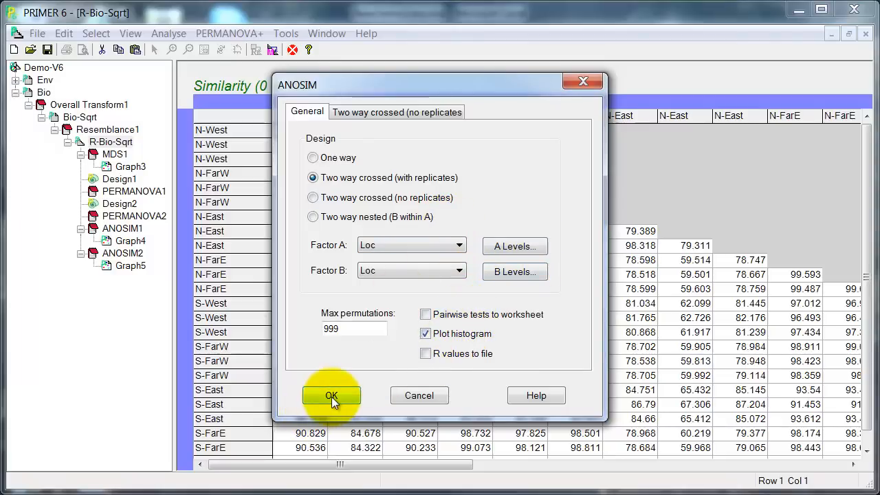
click(331, 396)
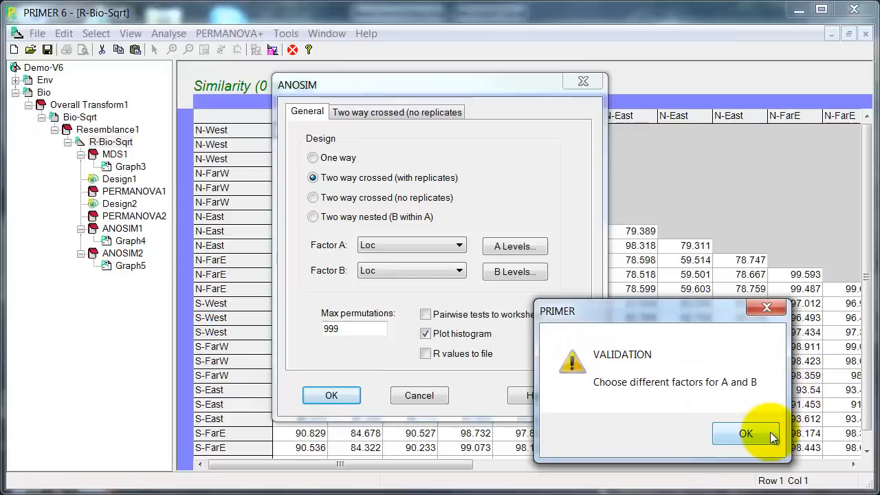
click(745, 432)
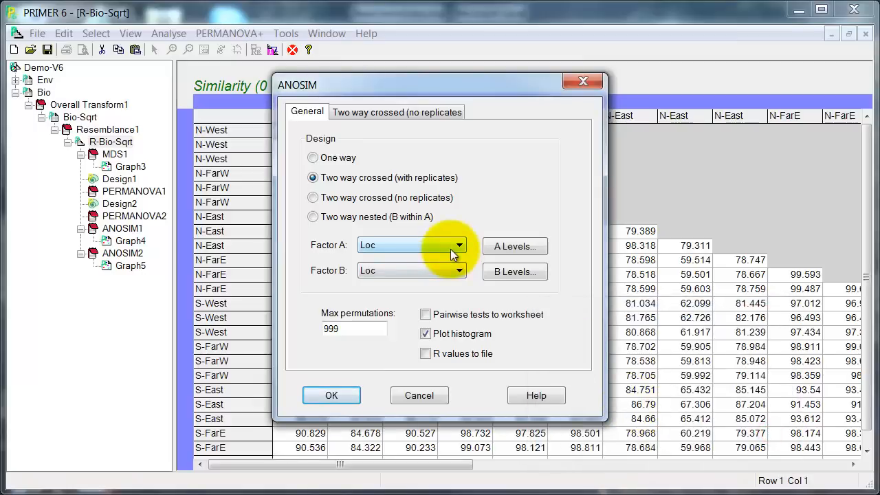
click(459, 245)
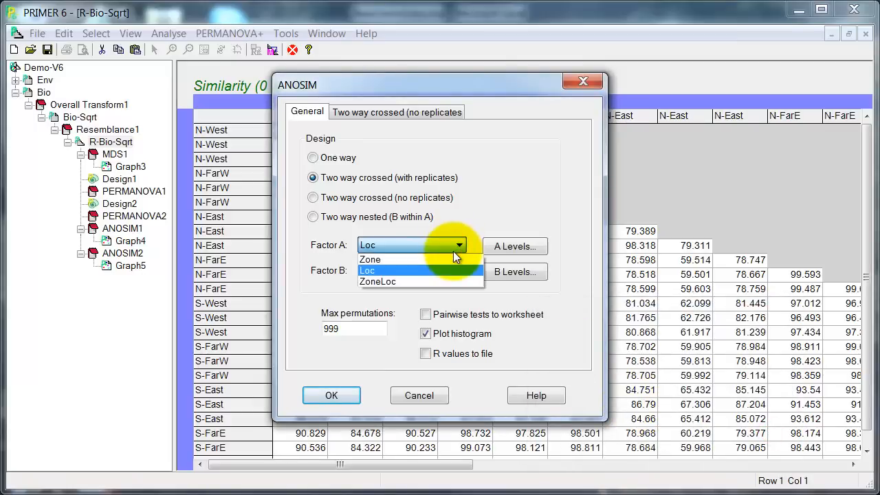
click(369, 258)
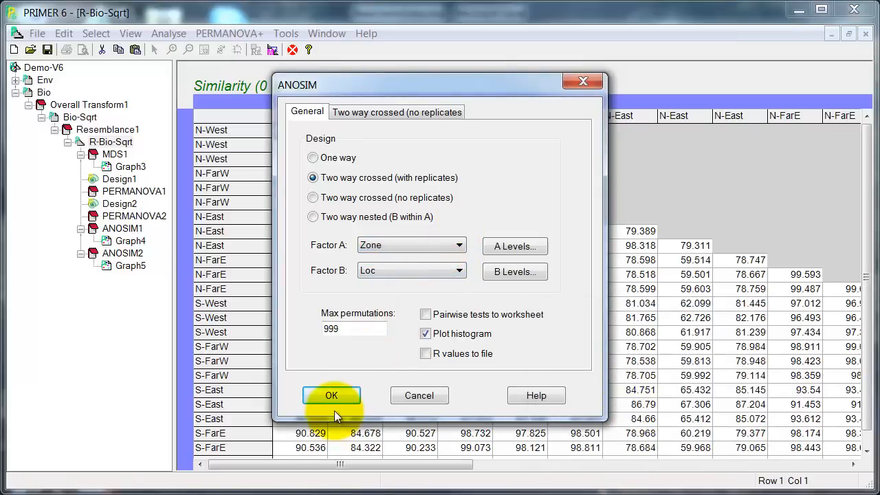
- Run the two-way crossed ANOSIM for Zone and Loc, producing ANOSIM3
click(332, 396)
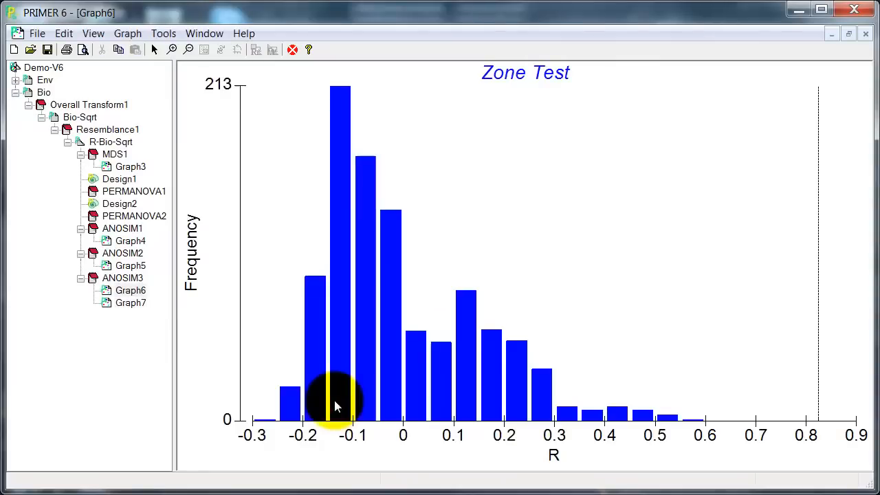
mouse_move(536, 62)
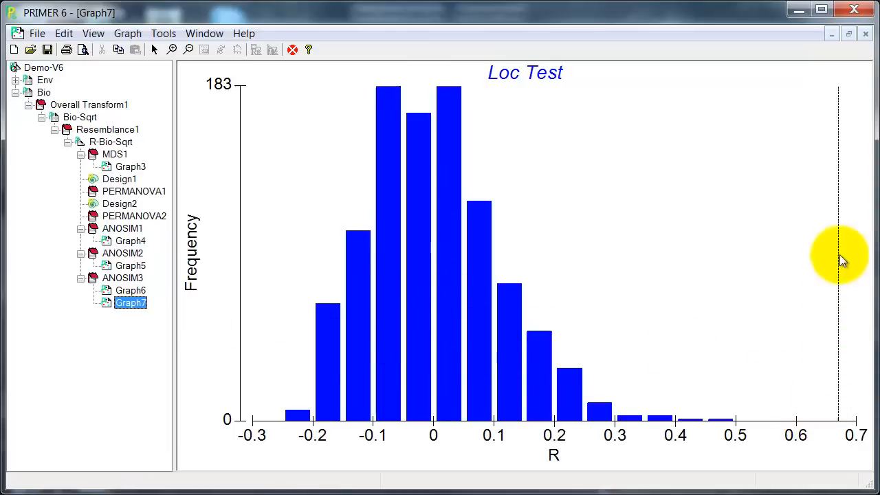
mouse_move(11, 323)
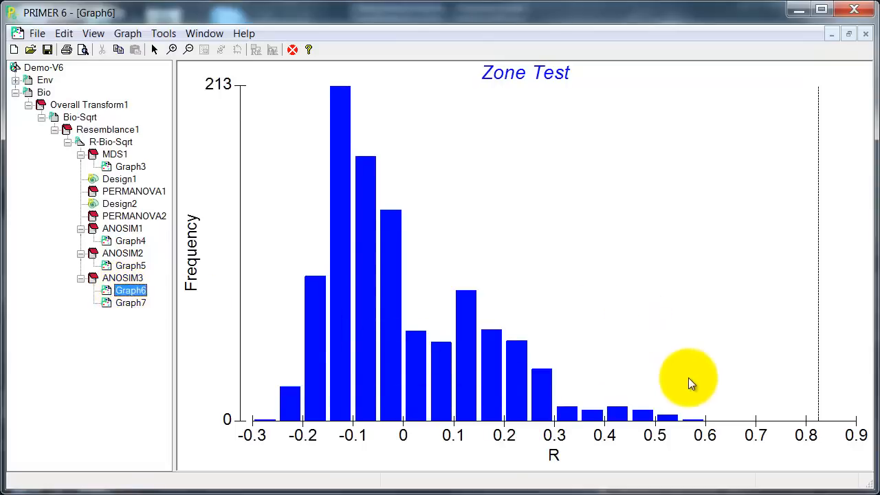
mouse_move(825, 338)
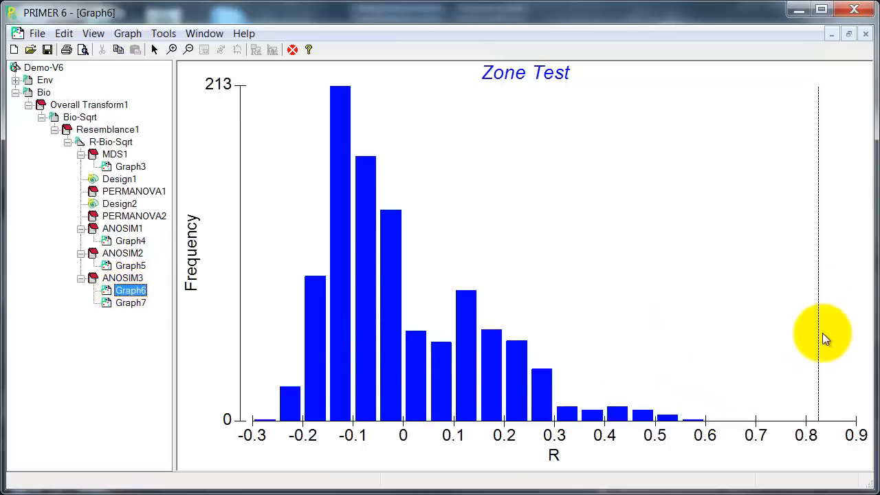
mouse_move(832, 291)
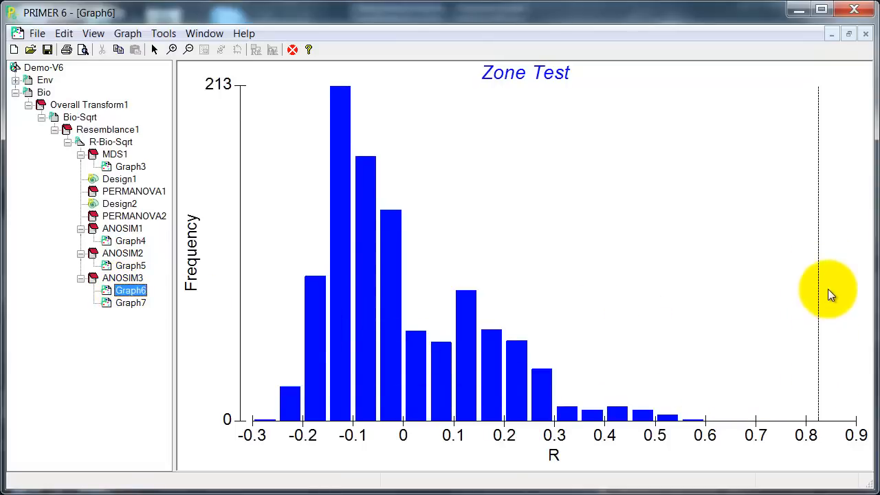
mouse_move(813, 305)
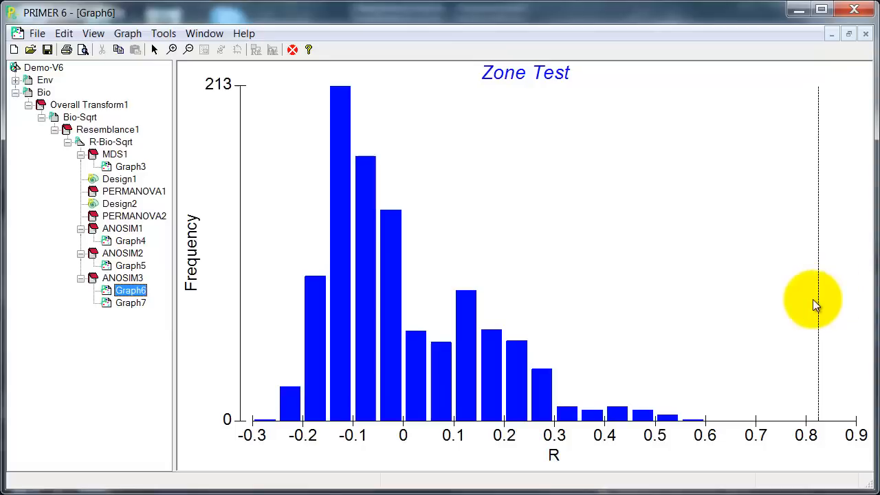
mouse_move(305, 275)
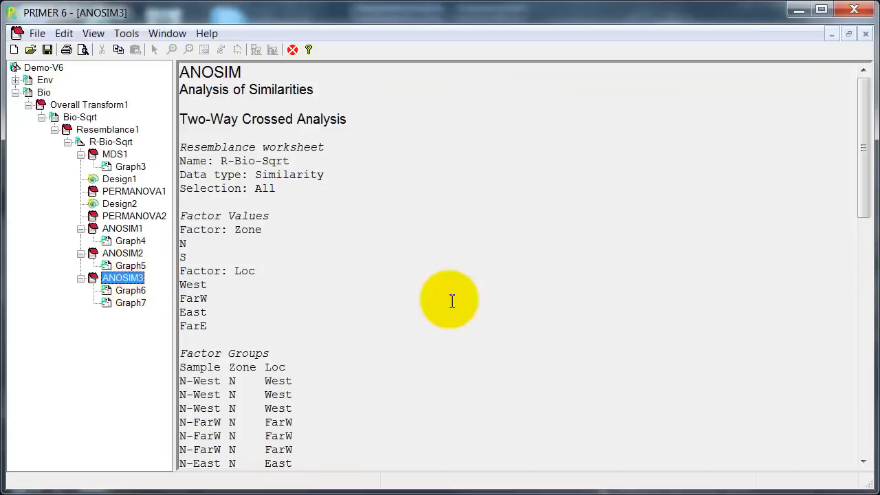
- Scroll the ANOSIM3 report to the two-way global tests, Zone R 0.824 and Loc R 0.67
scroll(down, 3)
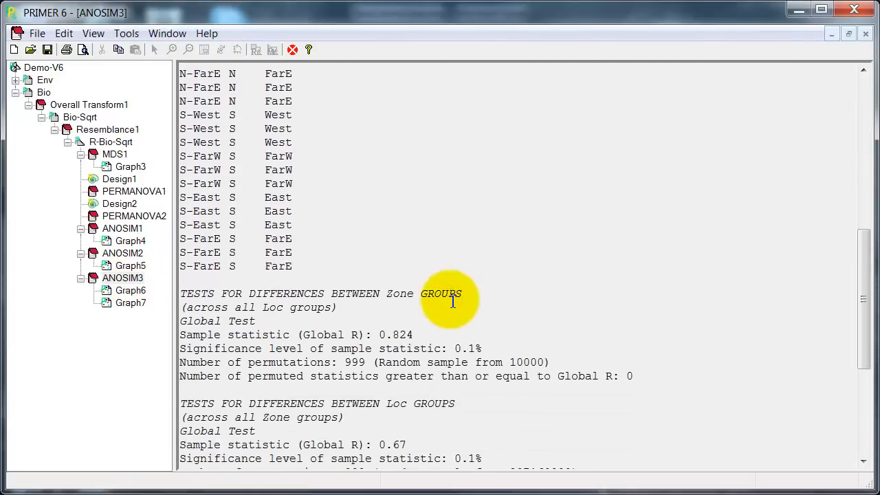
scroll(down, 3)
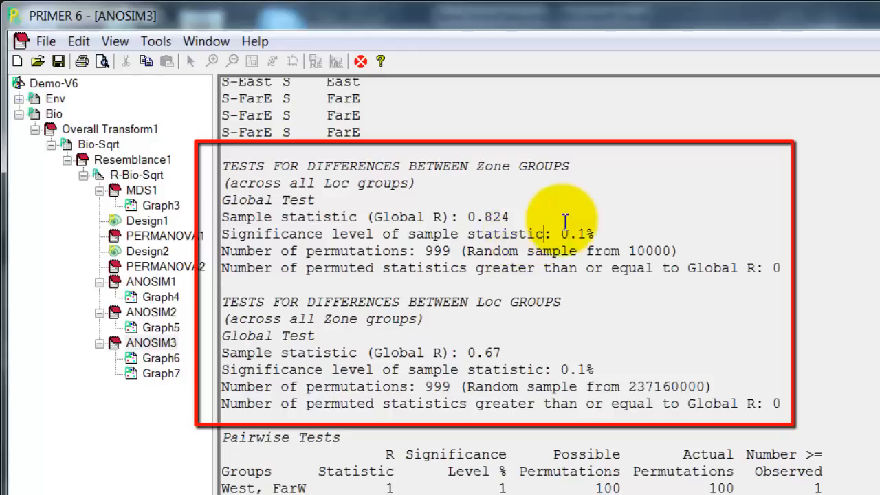
mouse_move(759, 213)
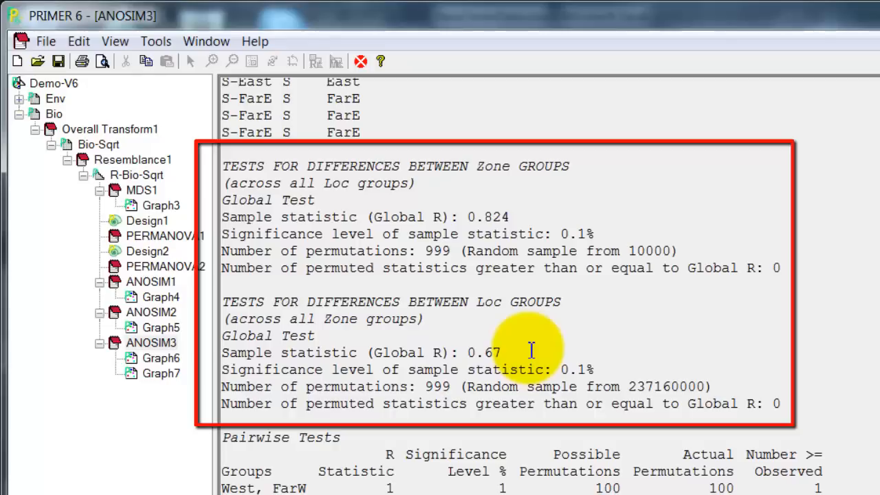
mouse_move(776, 404)
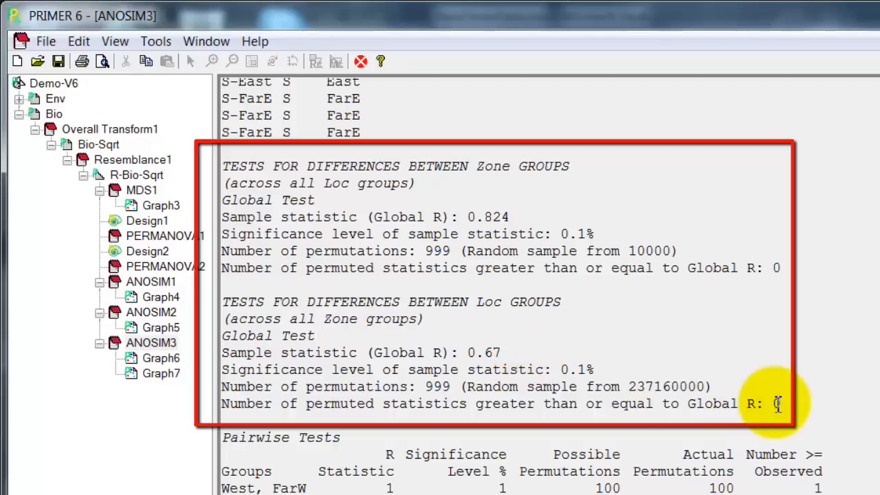
mouse_move(531, 315)
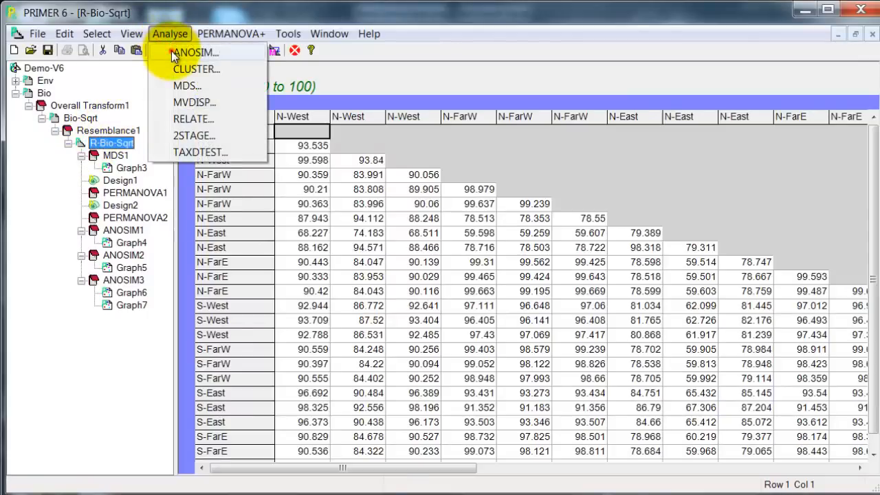
- Rerun the two-way crossed Zone/Loc ANOSIM with 9999 permutations and review ANOSIM4's Global R values
click(195, 52)
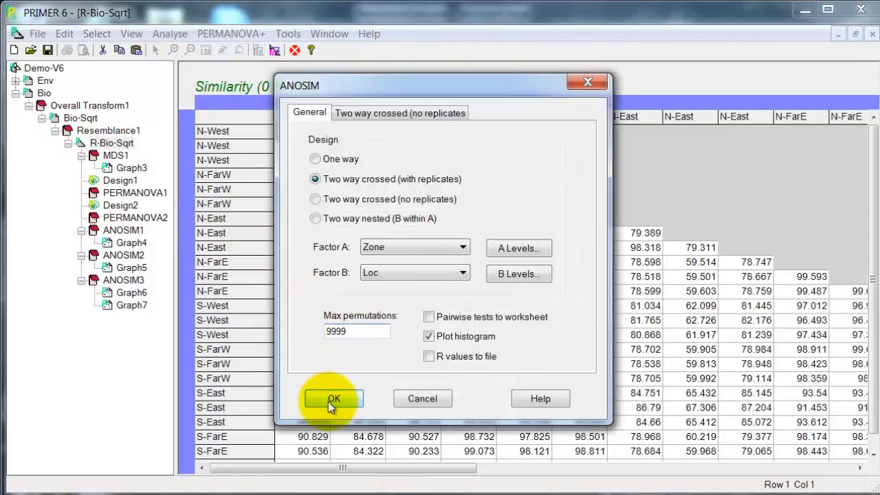
click(332, 398)
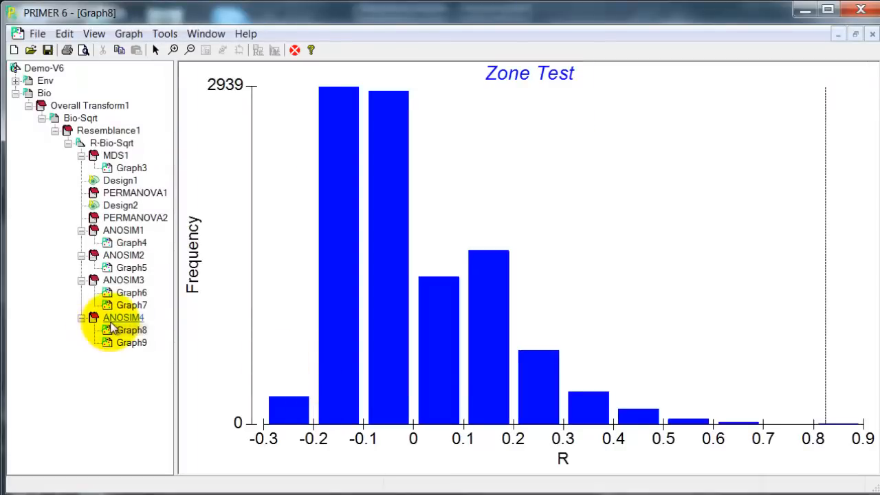
double_click(124, 316)
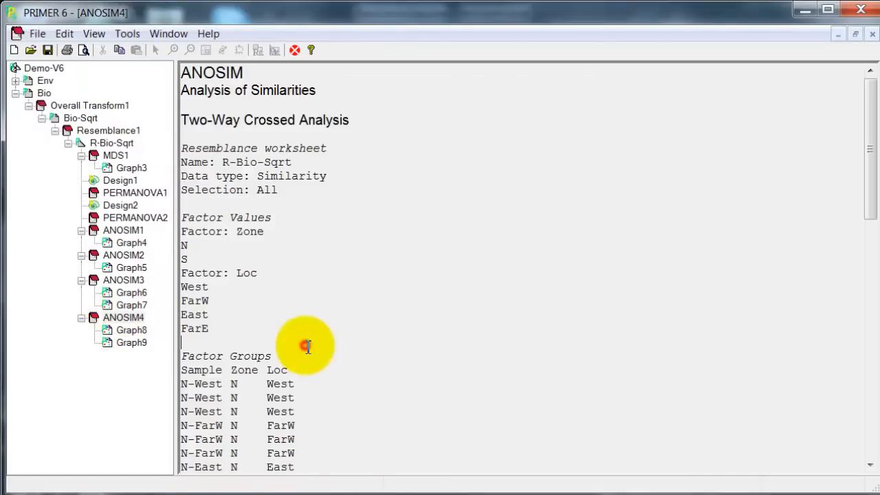
scroll(down, 3)
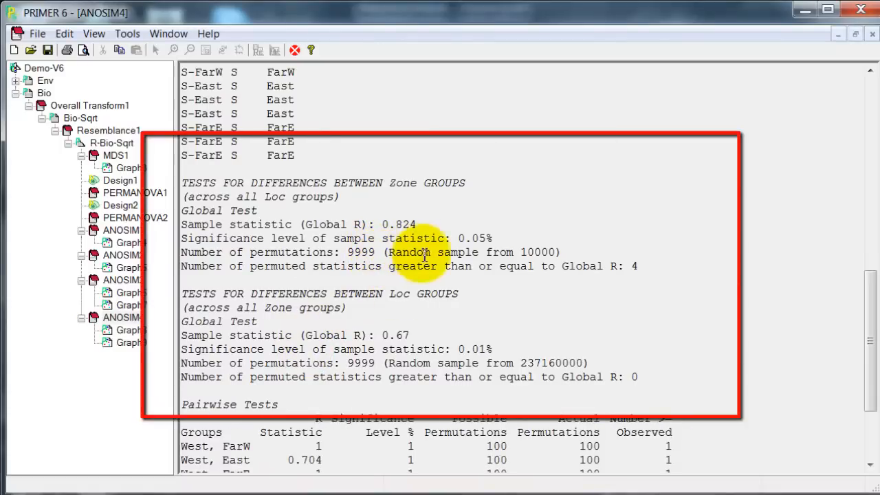
mouse_move(451, 385)
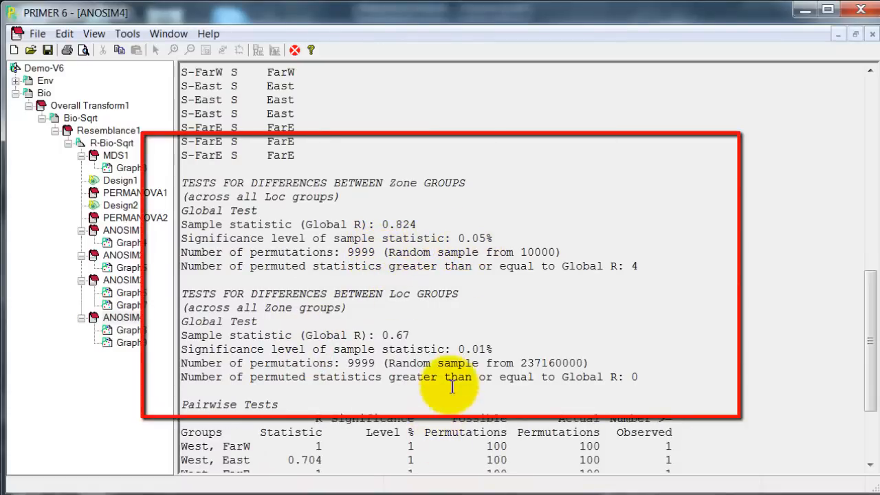
mouse_move(481, 344)
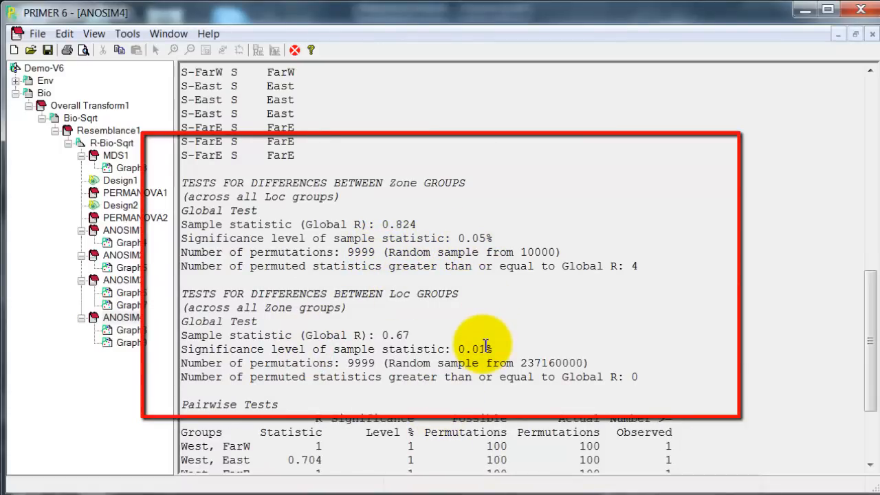
mouse_move(593, 374)
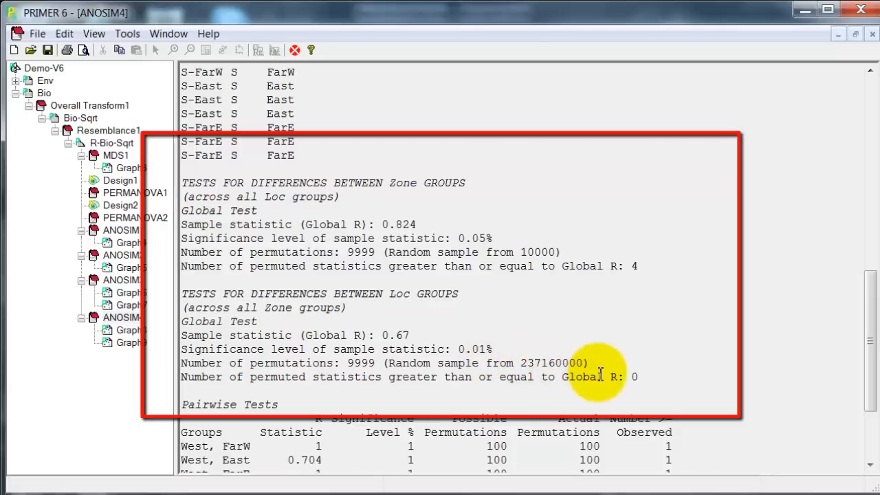
mouse_move(643, 374)
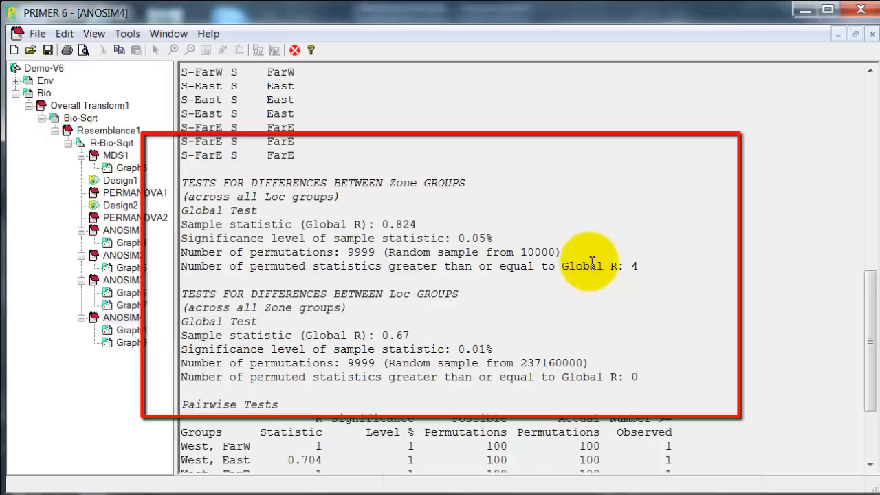
scroll(down, 3)
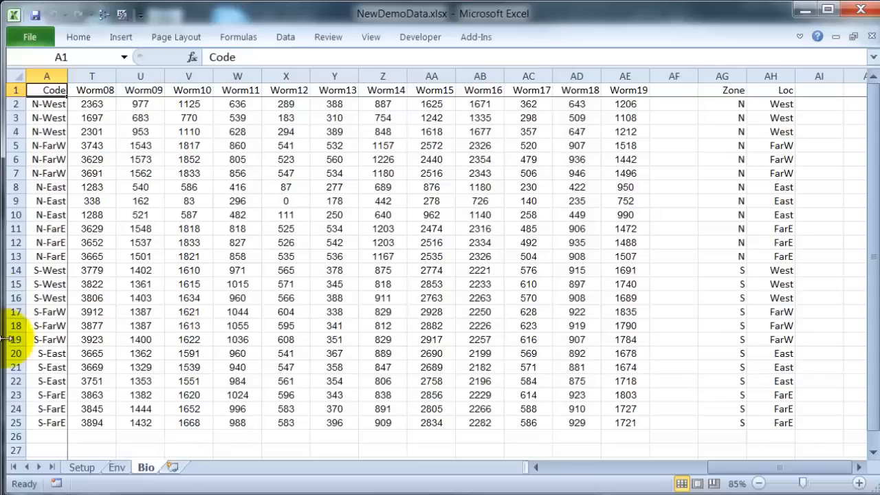
- View the Bio sheet rows listing sample codes with their Zone and Loc labels
click(80, 468)
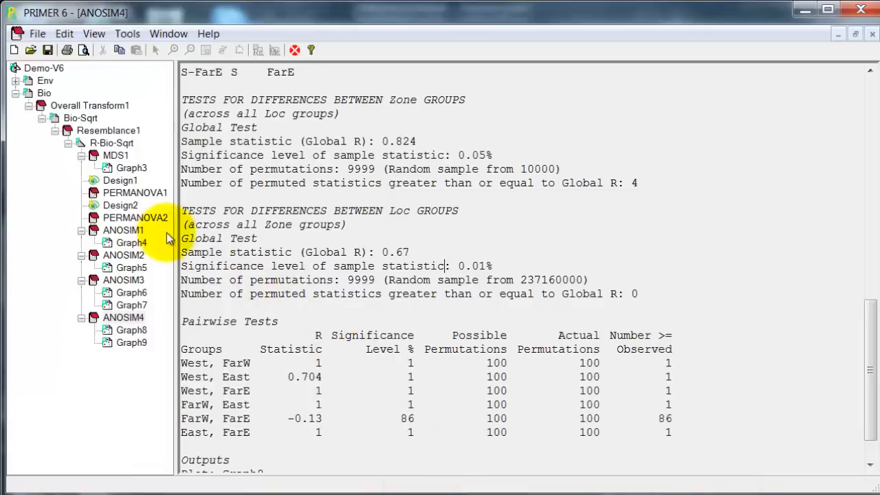
double_click(132, 168)
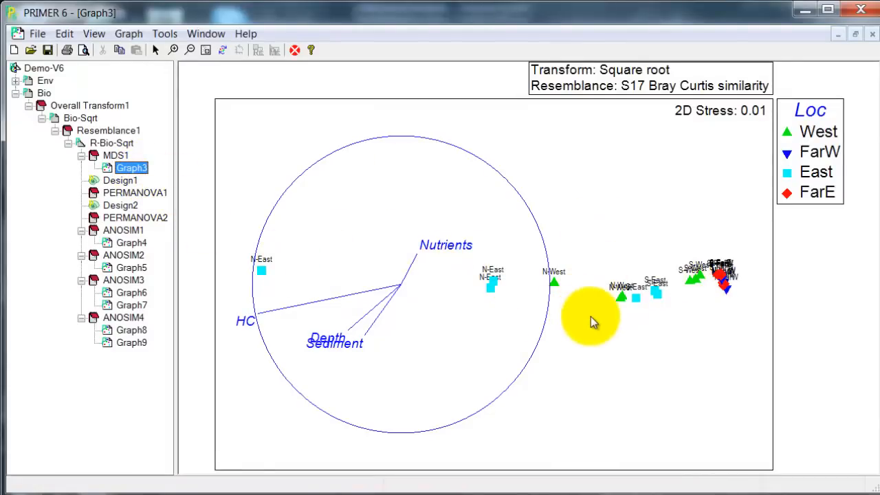
mouse_move(405, 319)
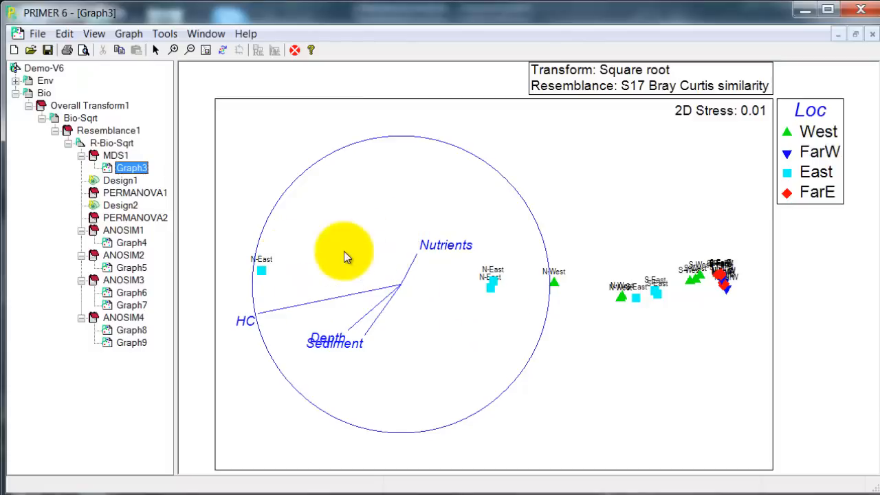
mouse_move(667, 284)
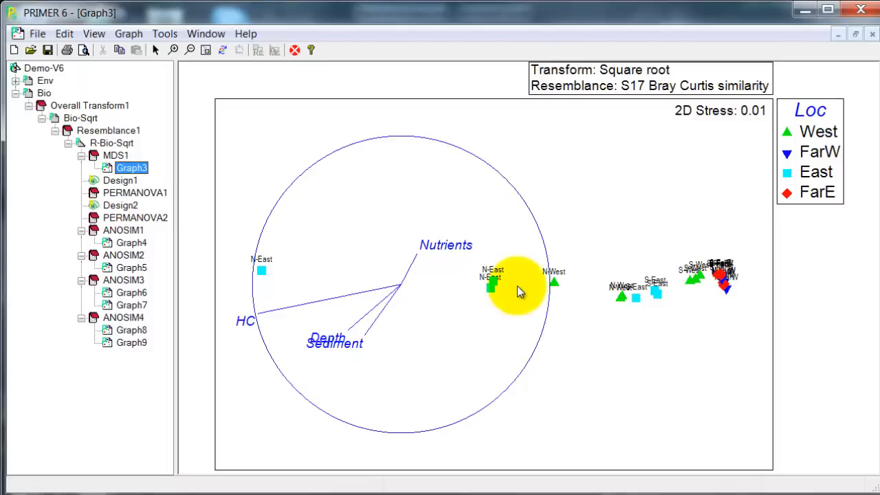
mouse_move(508, 335)
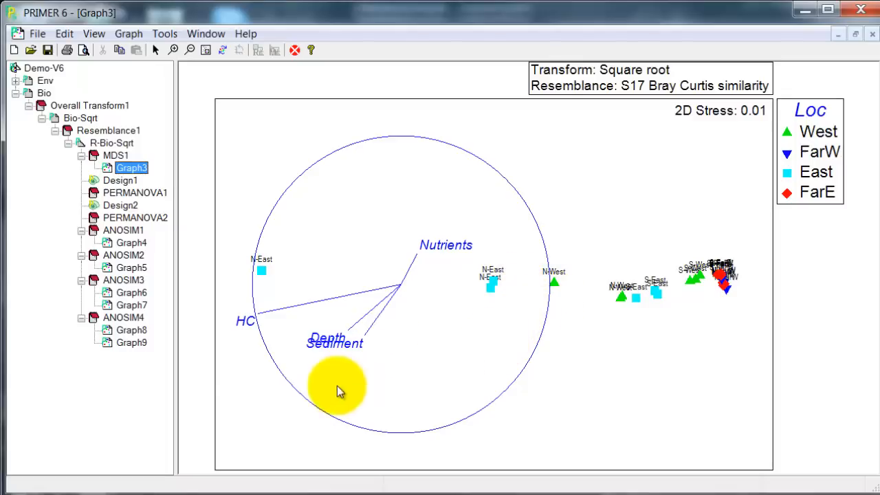
click(123, 318)
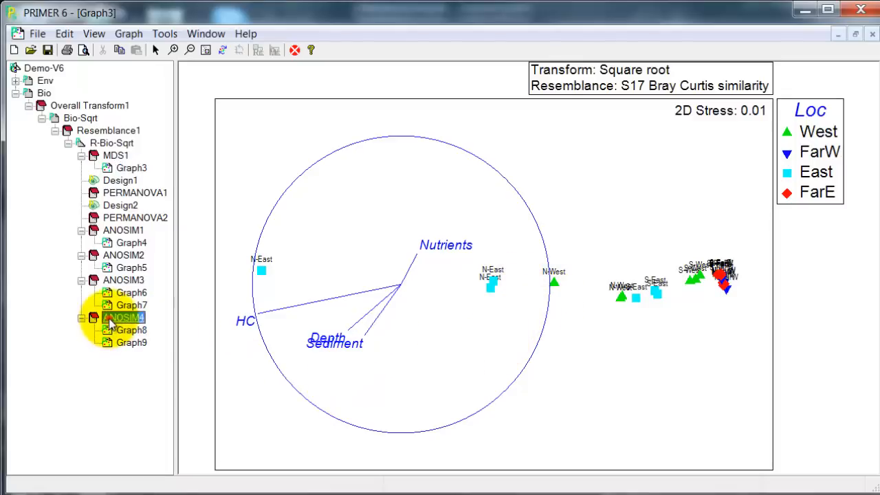
double_click(124, 316)
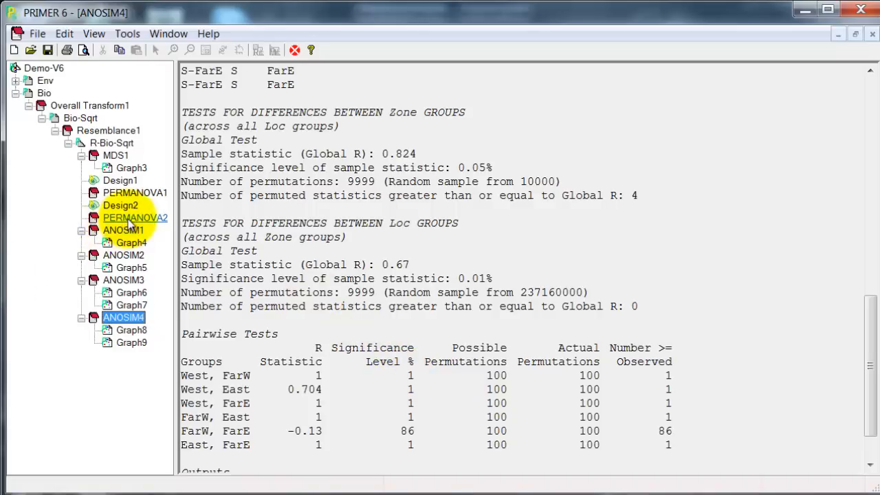
- Review the one-factor PERMANOVA2 Zone table, then the two-factor PERMANOVA1 results
click(135, 217)
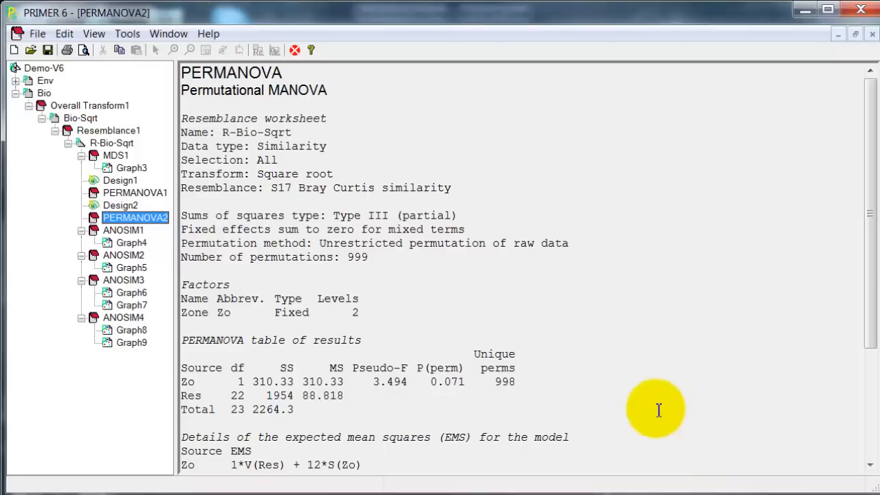
mouse_move(94, 193)
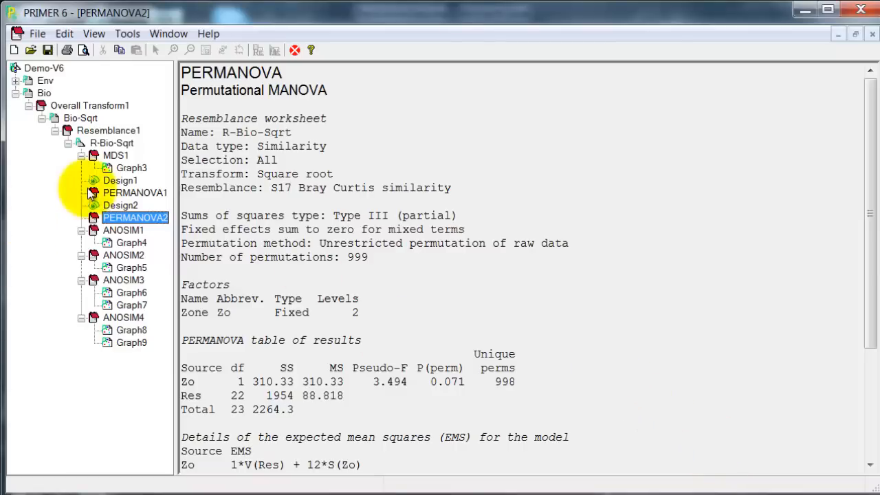
click(135, 193)
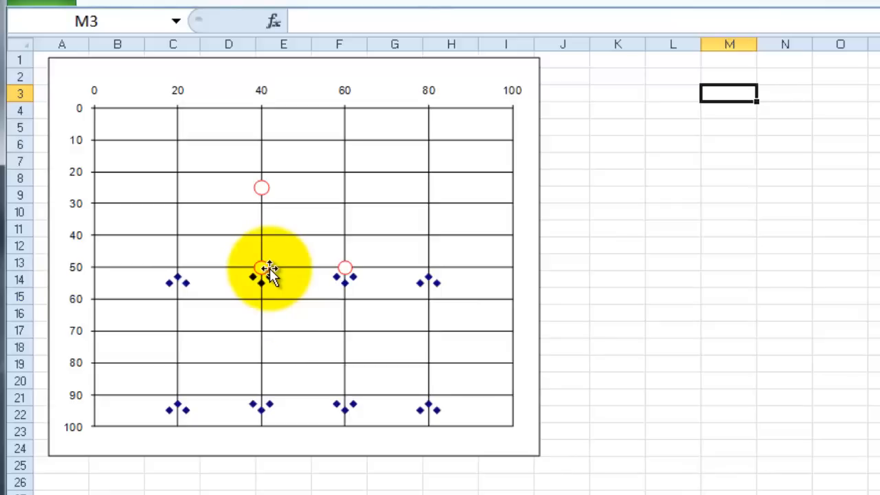
- Examine the Excel chart of sample clusters at 20, 40, 60 and 80
drag(261, 268, 343, 268)
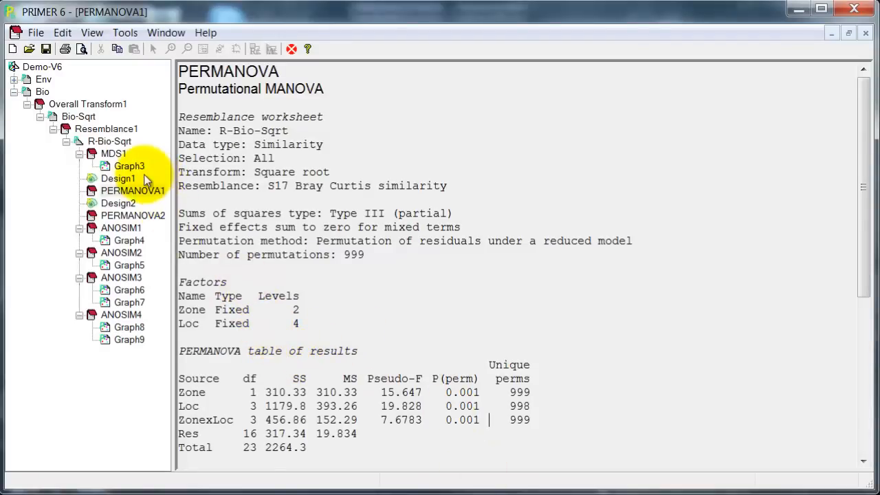
- Compare the MDS plot Graph3 with the ANOSIM4 report, ending back on the MDS plot
double_click(130, 165)
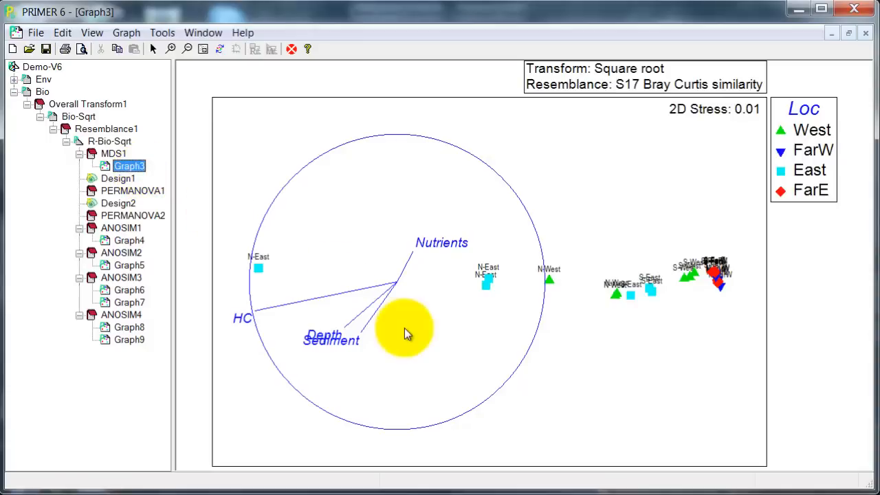
mouse_move(165, 316)
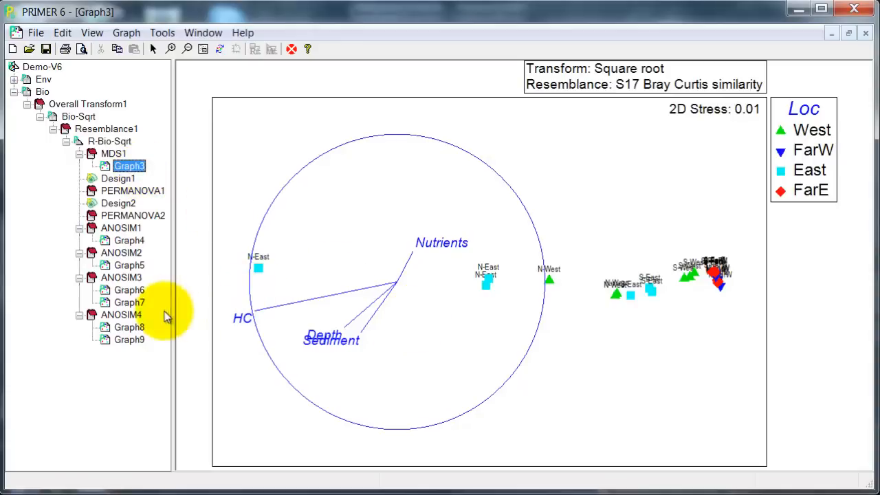
double_click(121, 314)
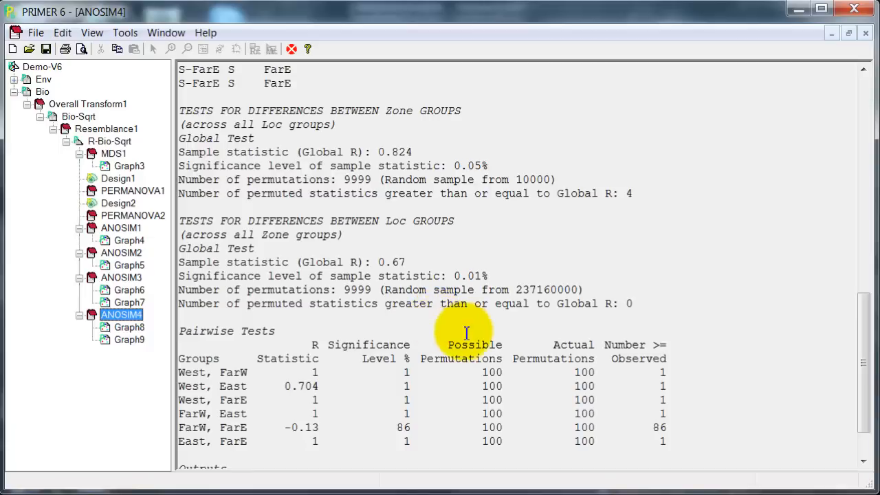
mouse_move(467, 336)
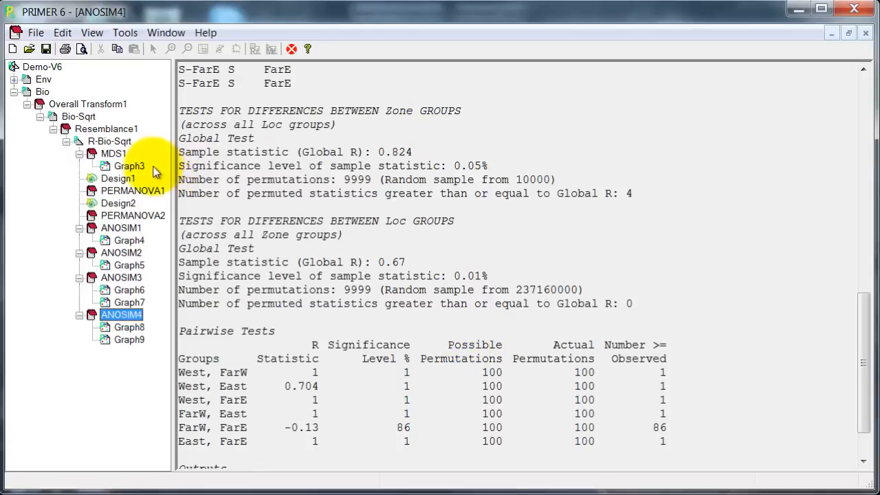
double_click(129, 165)
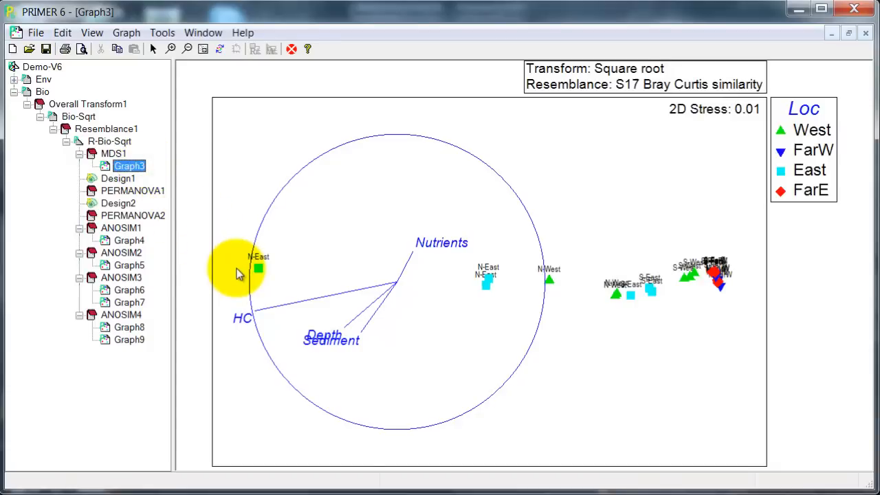
mouse_move(337, 289)
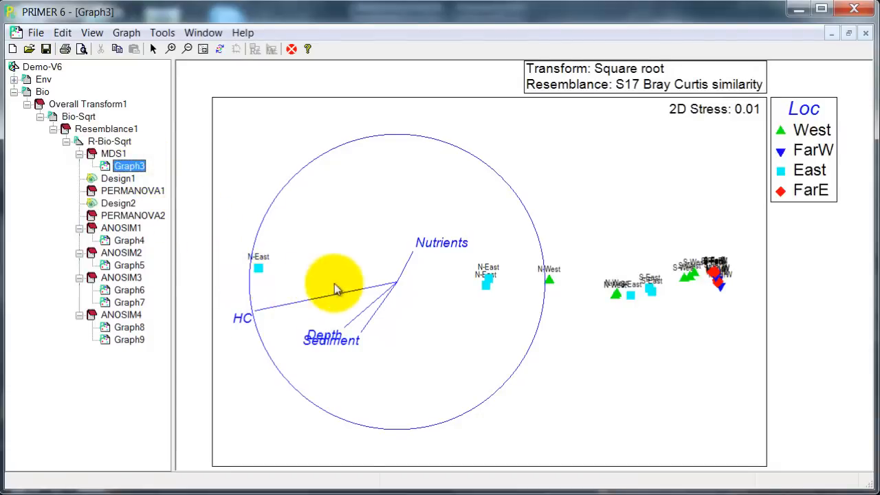
mouse_move(368, 227)
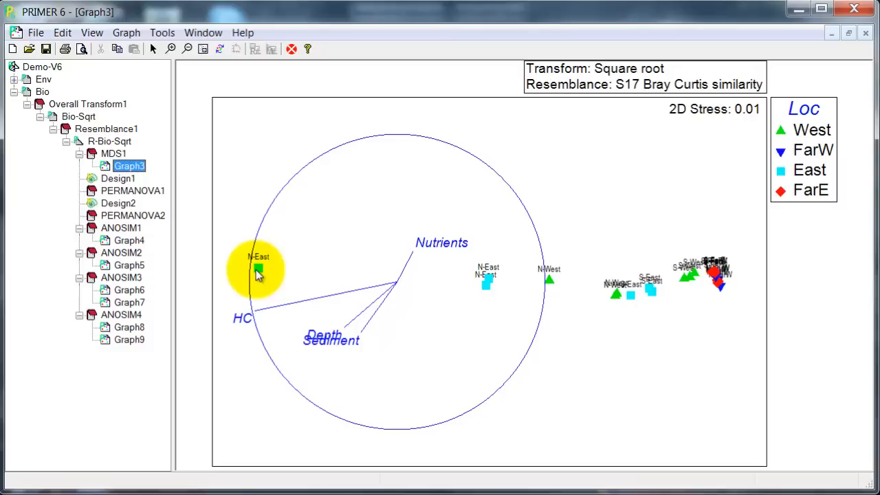
mouse_move(704, 407)
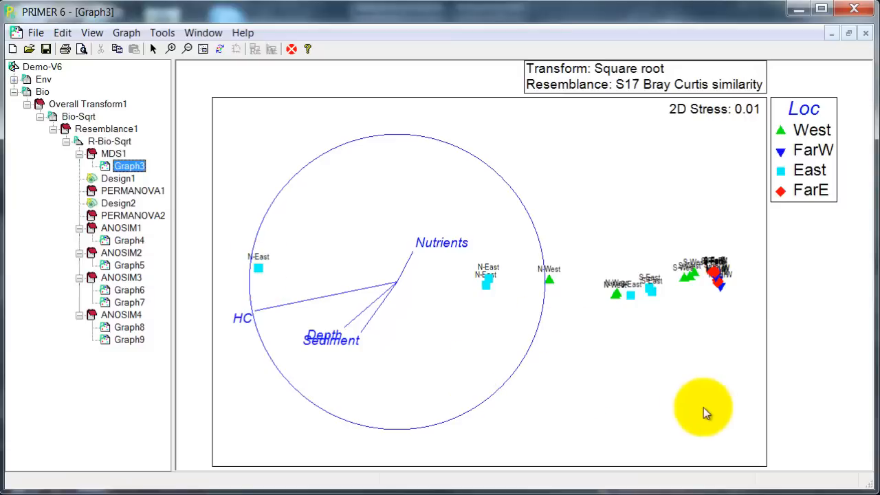